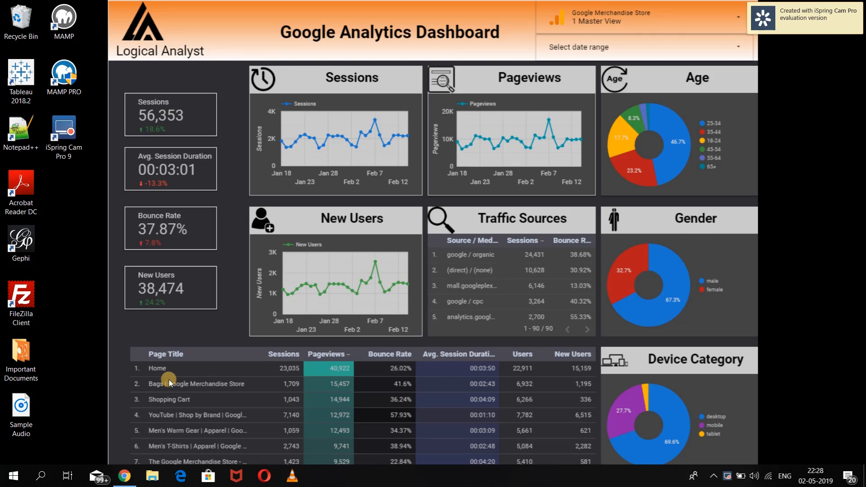
mouse_move(157, 315)
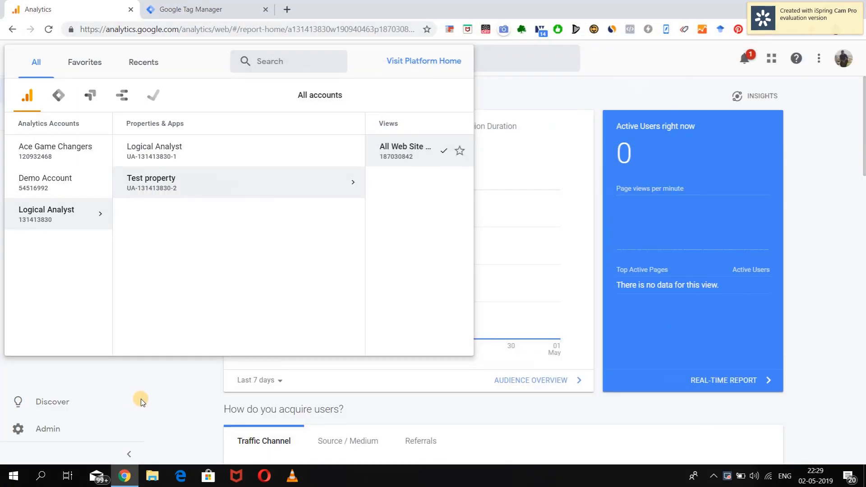
Open the Test property's All Web Site Data home report, then dismiss the accounts overview.
click(404, 150)
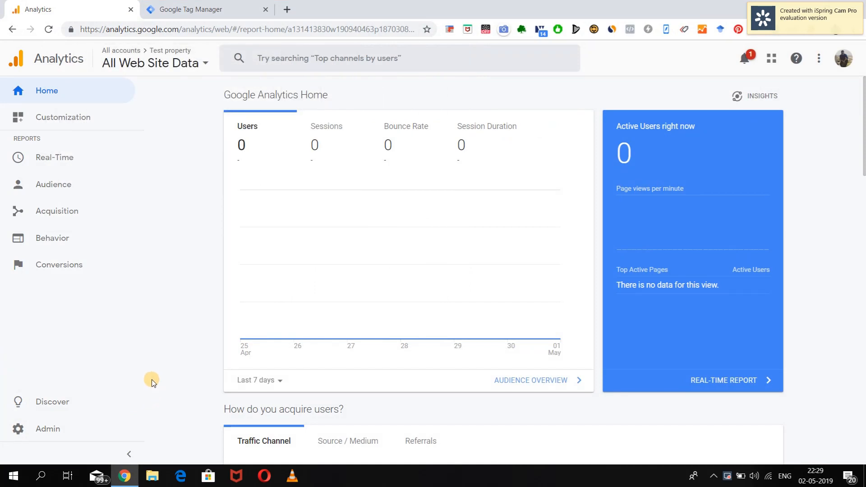
click(154, 63)
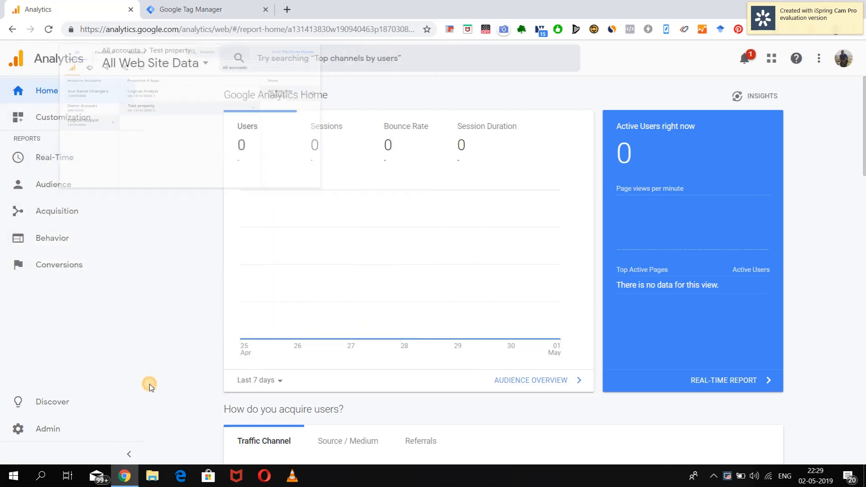
click(194, 9)
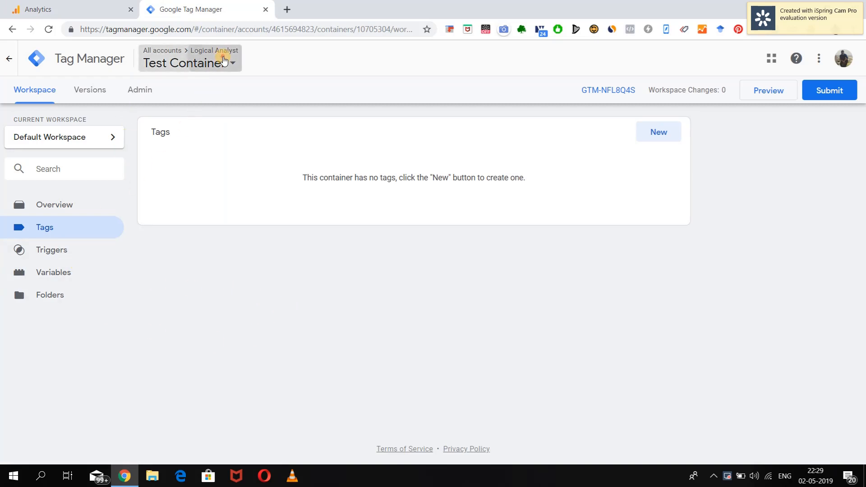
Check the container list without switching, then show the Test Container's variables.
click(187, 59)
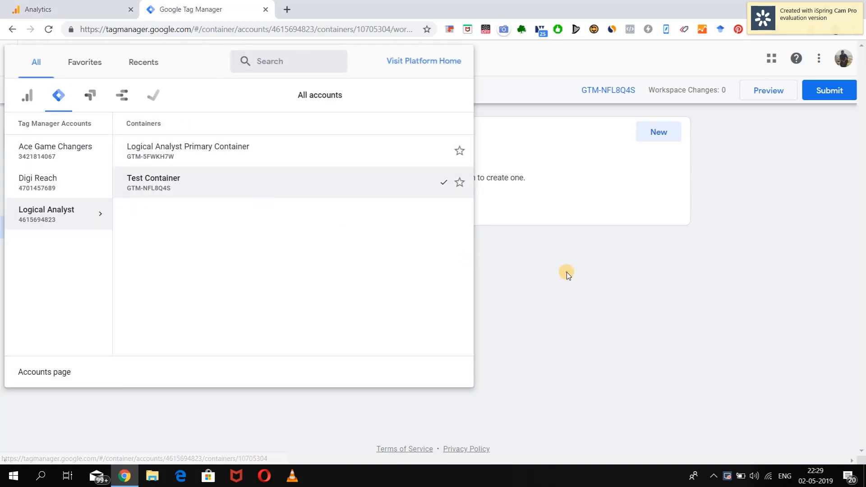
click(153, 182)
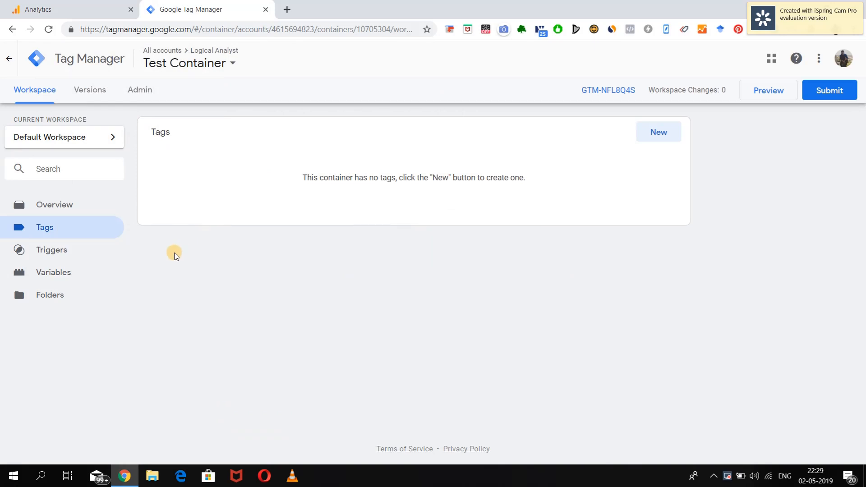
mouse_move(53, 273)
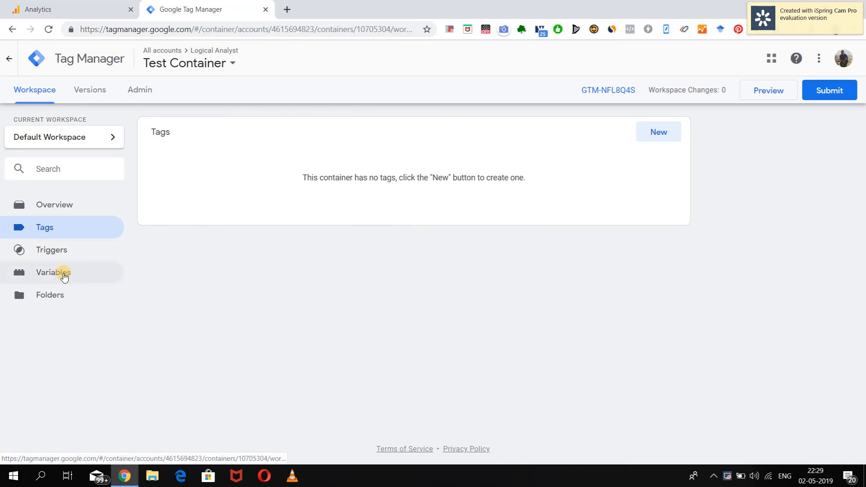
click(54, 272)
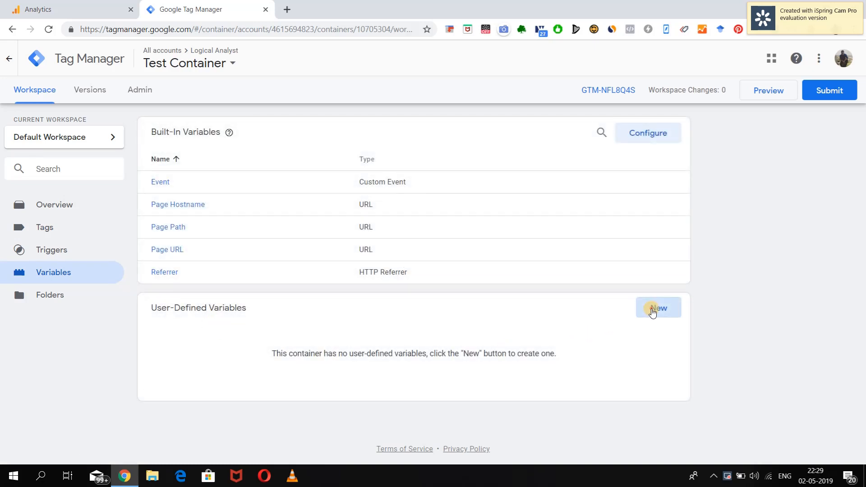
Create a user-defined variable 'Google Analytics Settings' of type Google Analytics Settings.
click(657, 307)
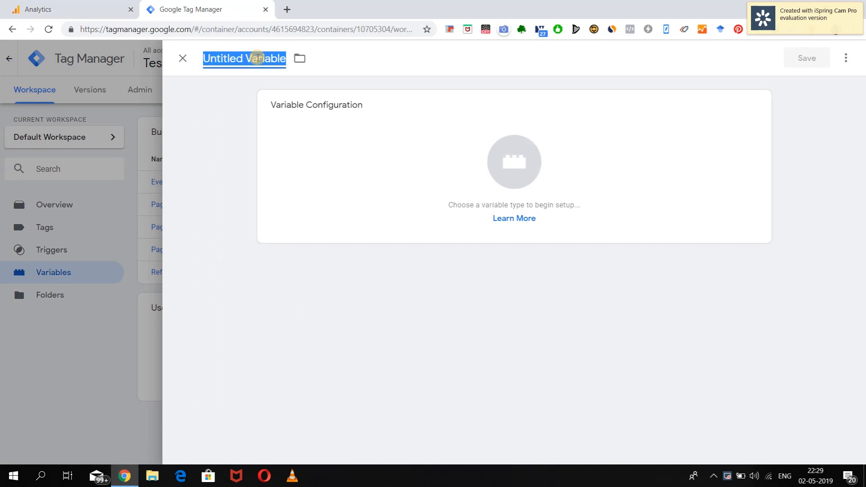
text(Google)
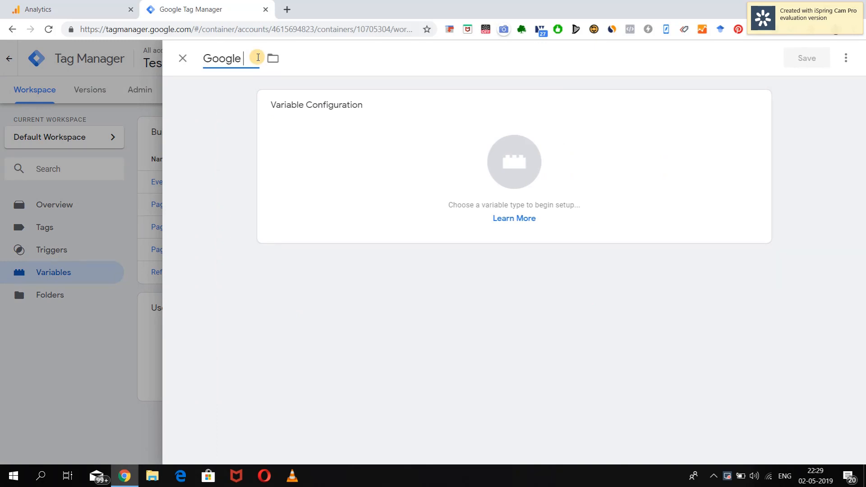
text(Analytics S)
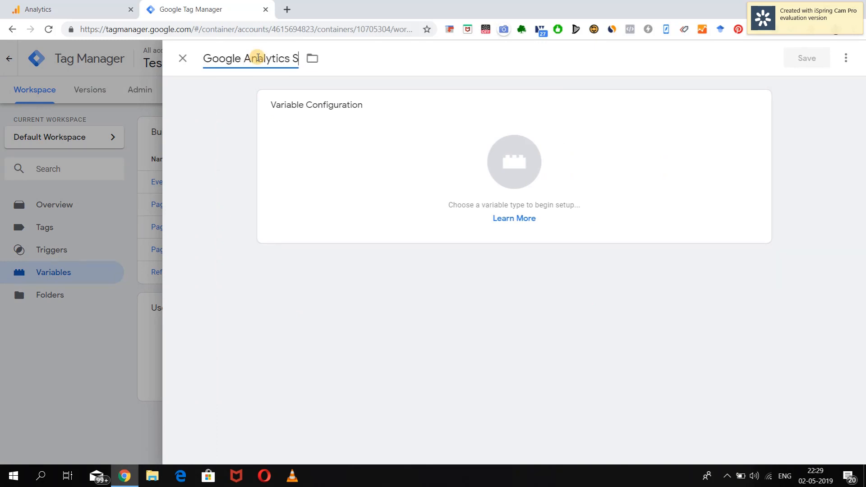
text(ettings)
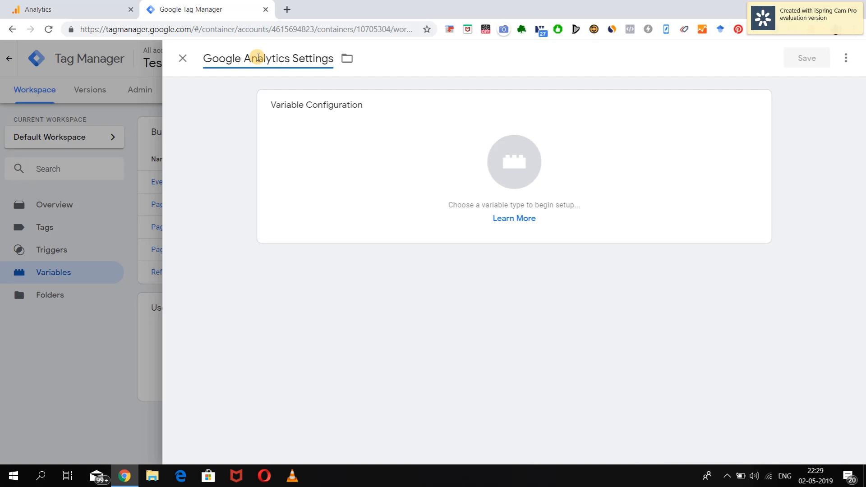
mouse_move(238, 85)
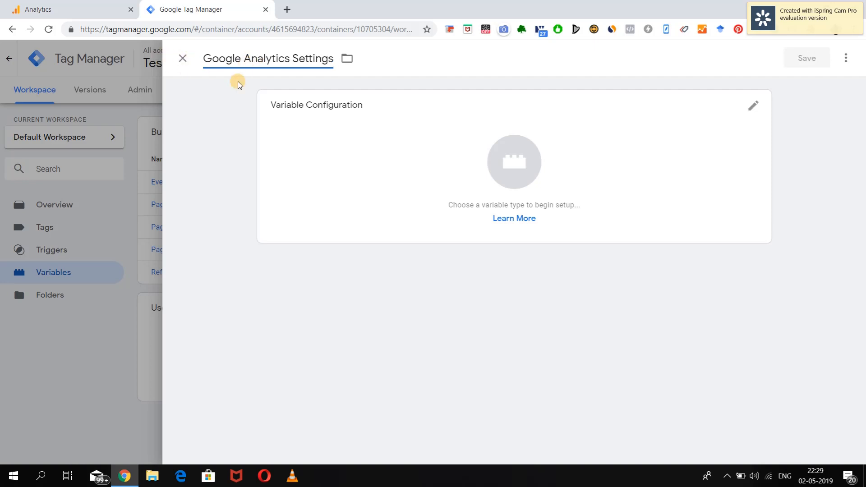
click(753, 105)
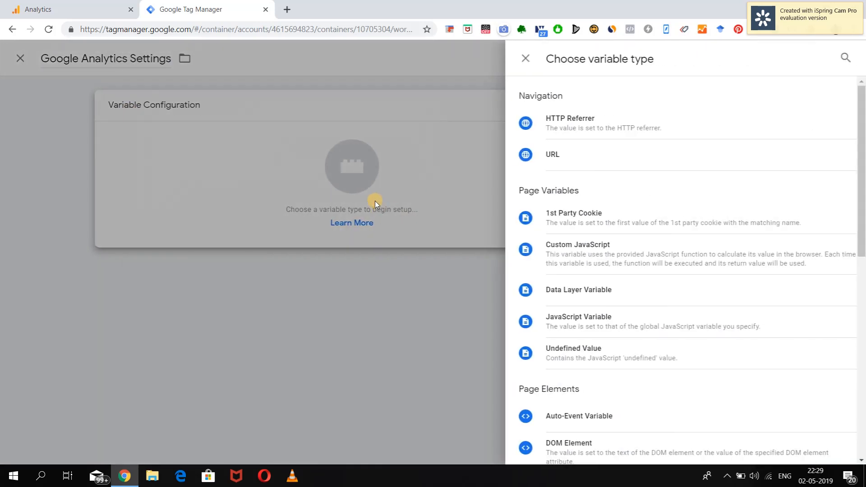
scroll(down, 3)
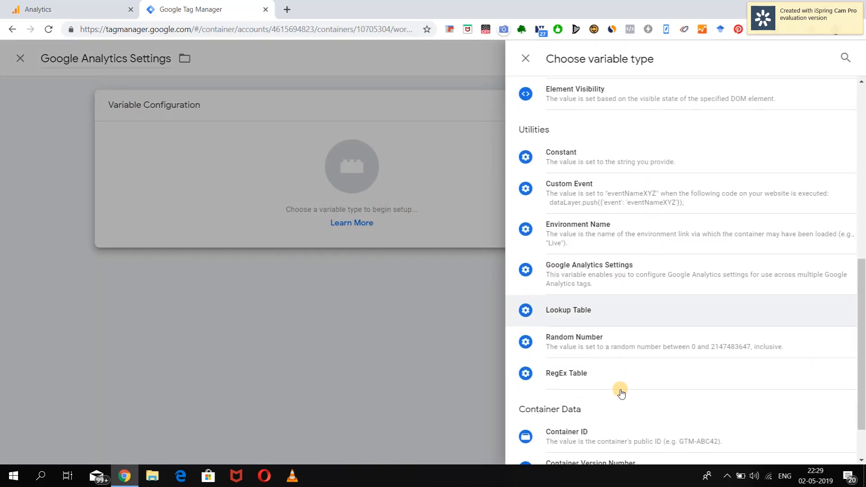
mouse_move(610, 278)
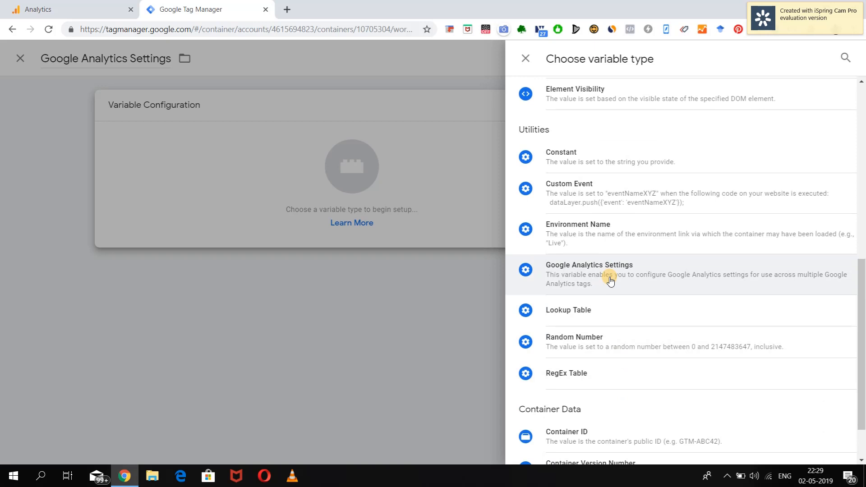
click(588, 274)
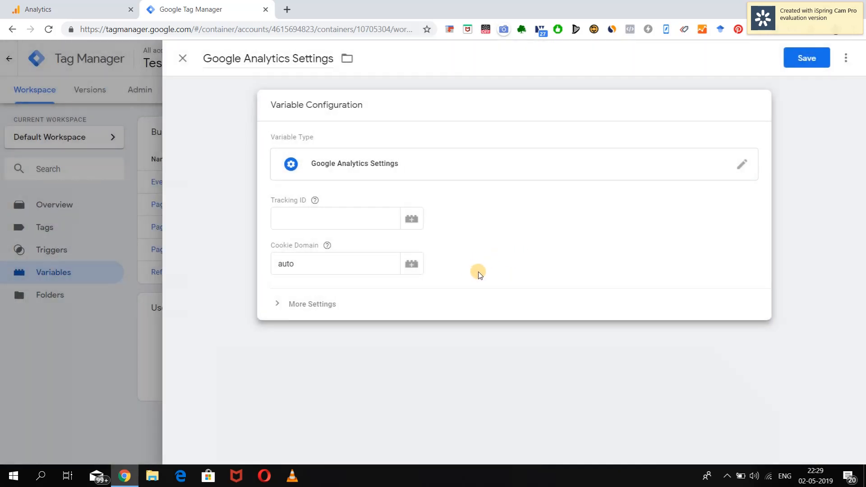
click(335, 217)
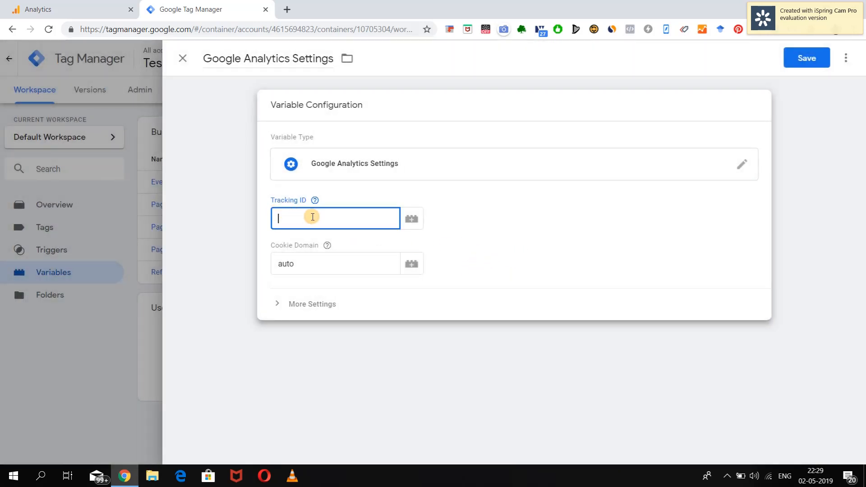
click(66, 10)
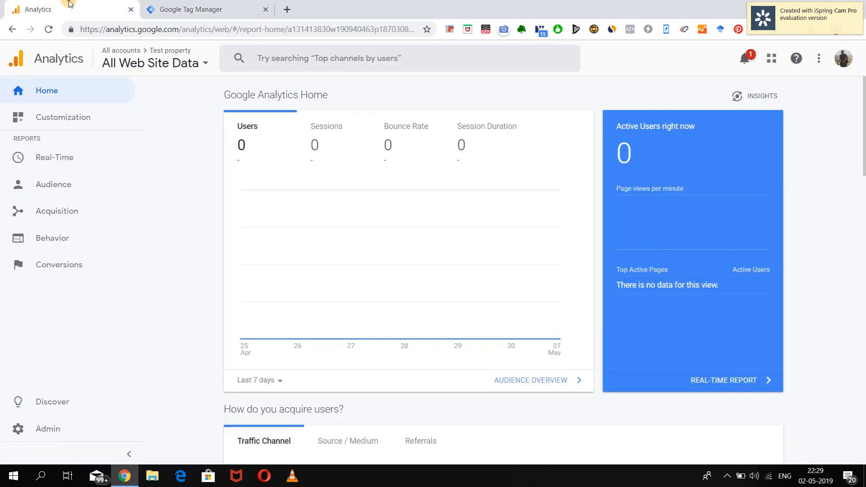
click(47, 429)
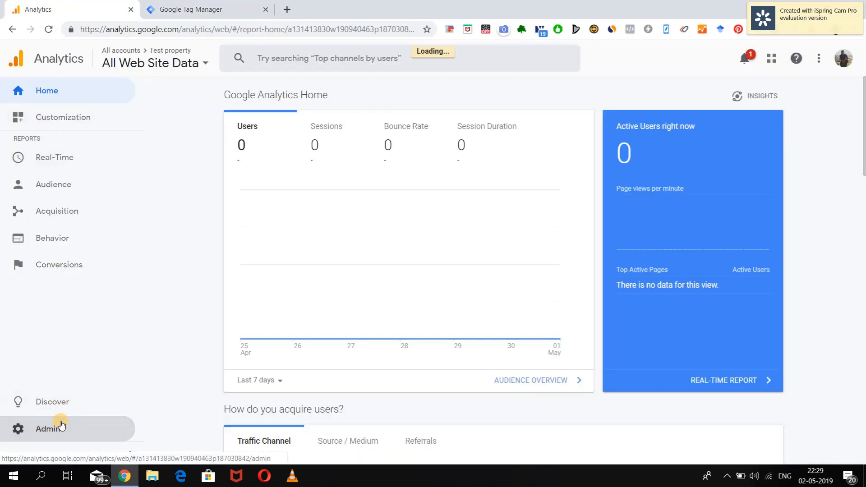
click(49, 428)
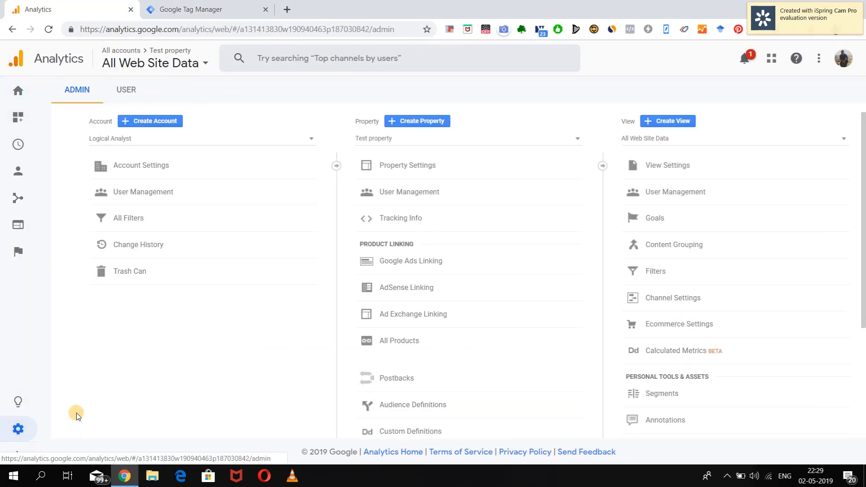
click(407, 166)
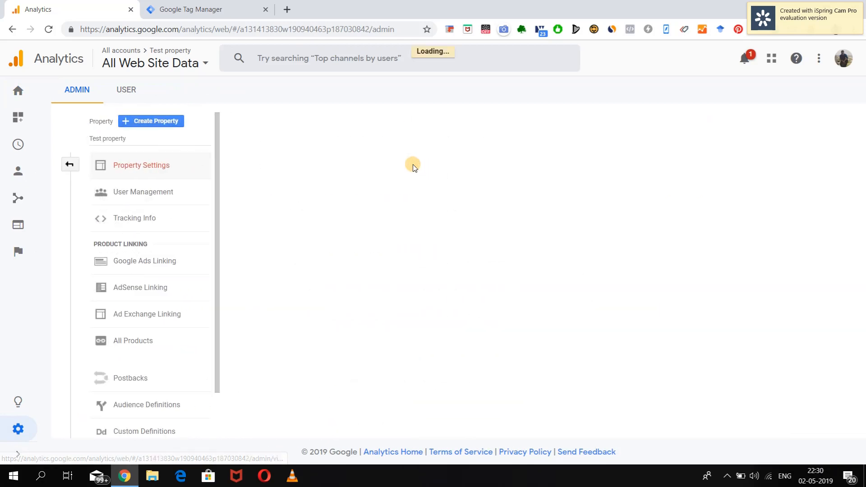
click(141, 165)
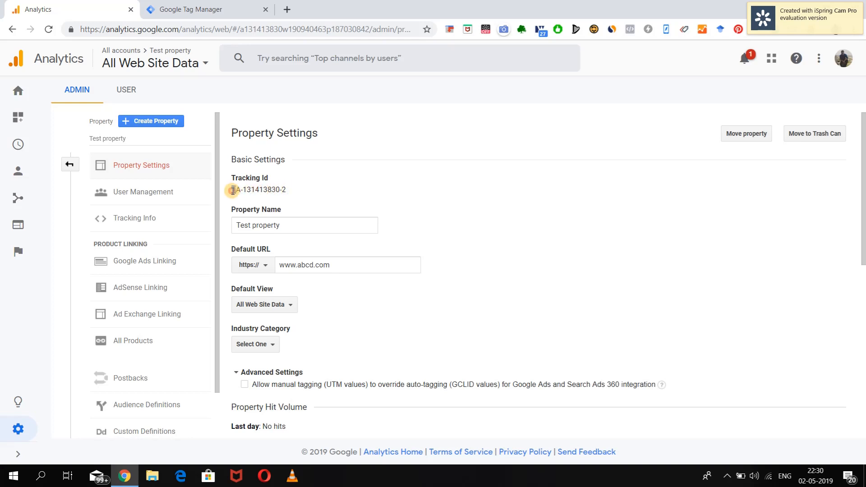
double_click(258, 189)
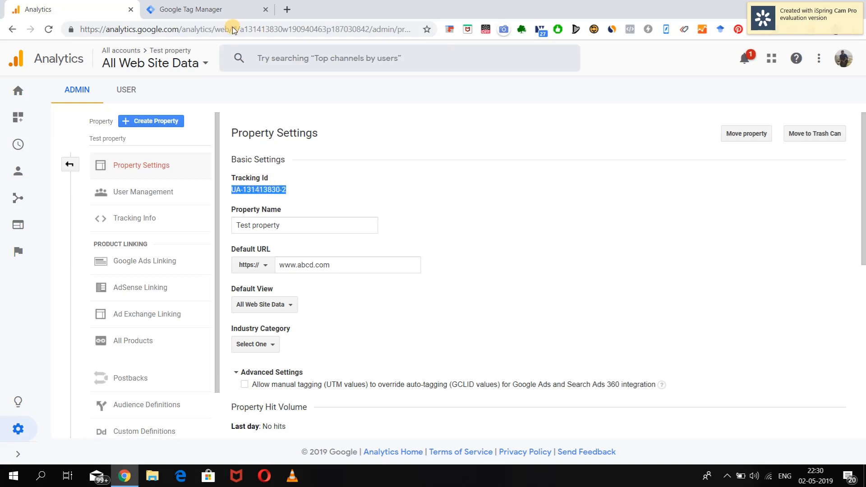
click(193, 10)
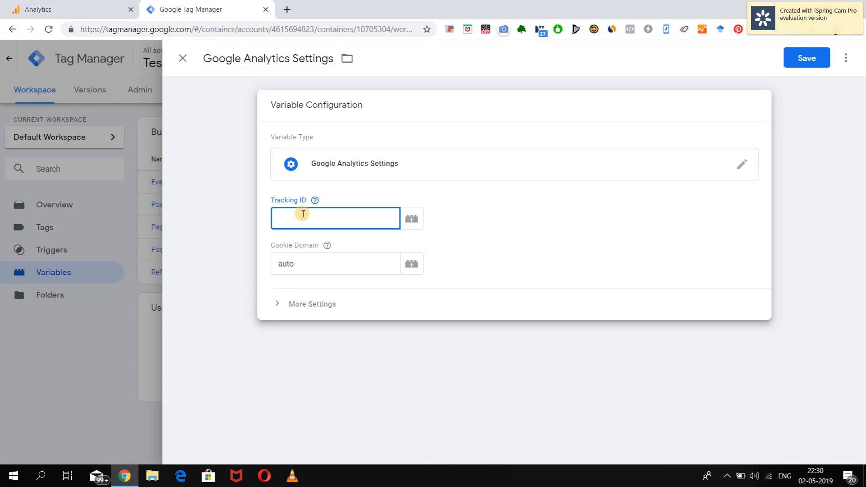
text(UA-131413830-2)
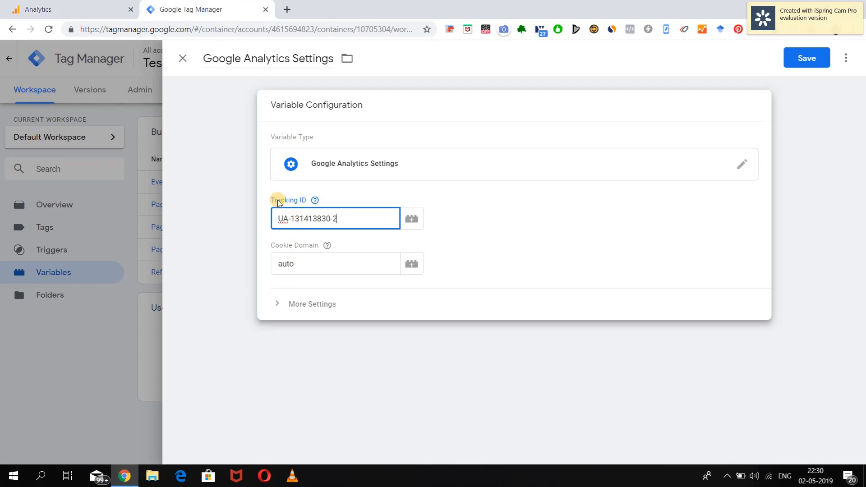
mouse_move(281, 207)
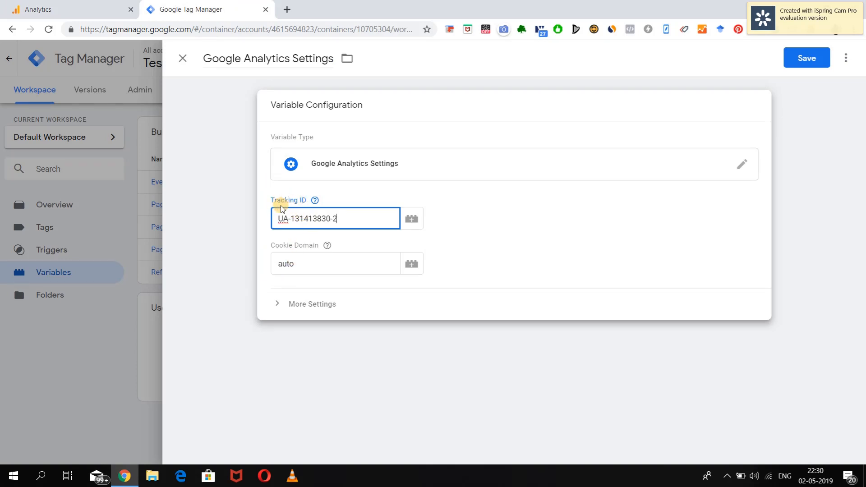
mouse_move(476, 258)
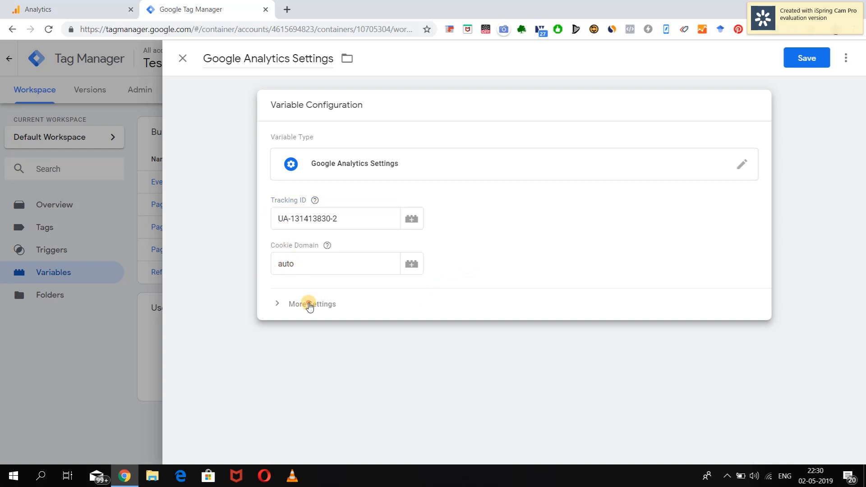
click(311, 304)
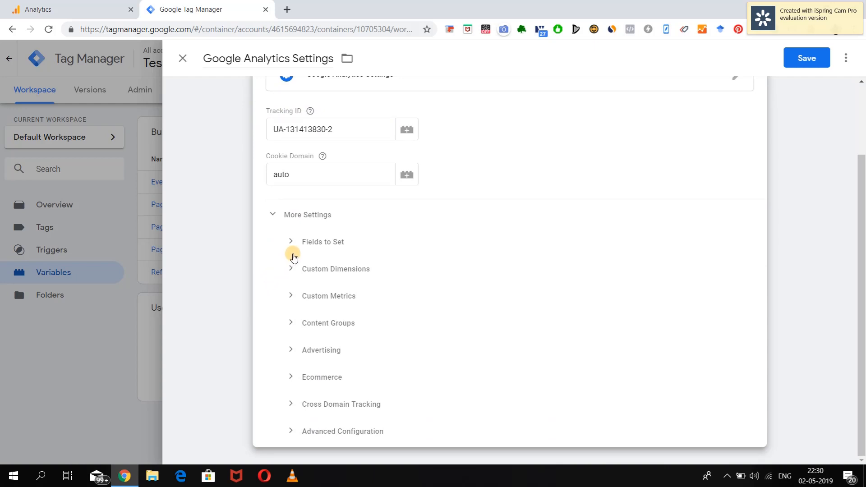
mouse_move(302, 243)
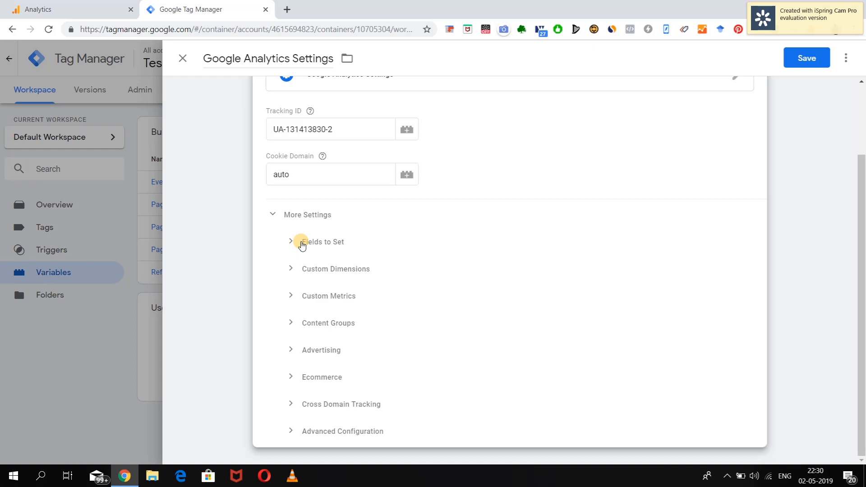
click(335, 269)
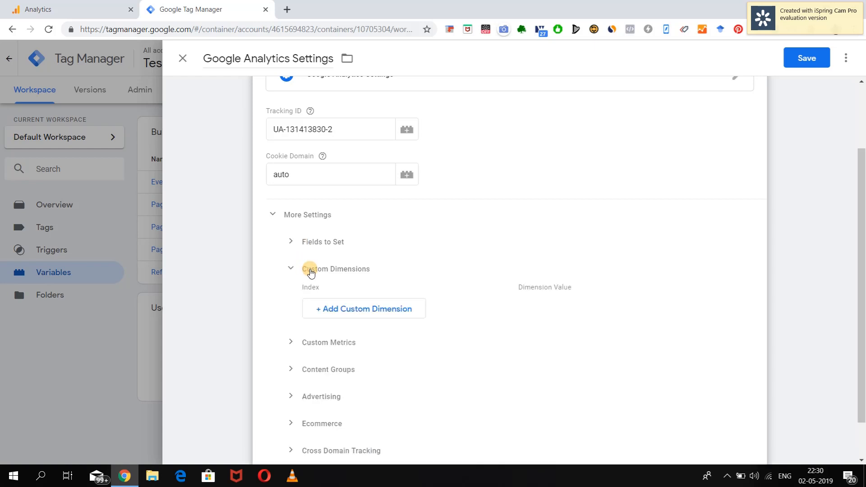
click(290, 268)
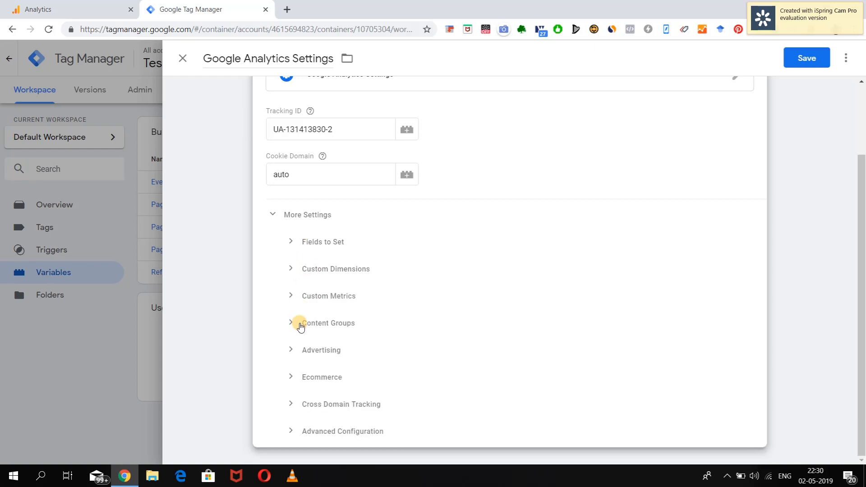
mouse_move(306, 386)
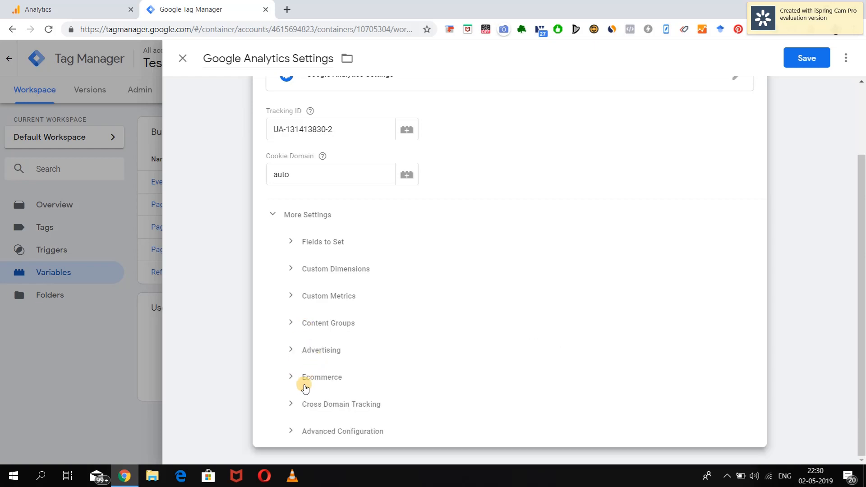
mouse_move(314, 408)
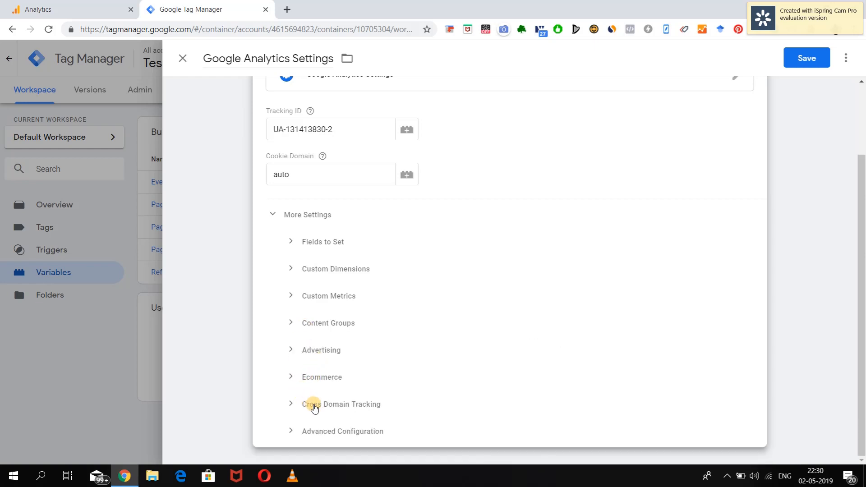
scroll(up, 3)
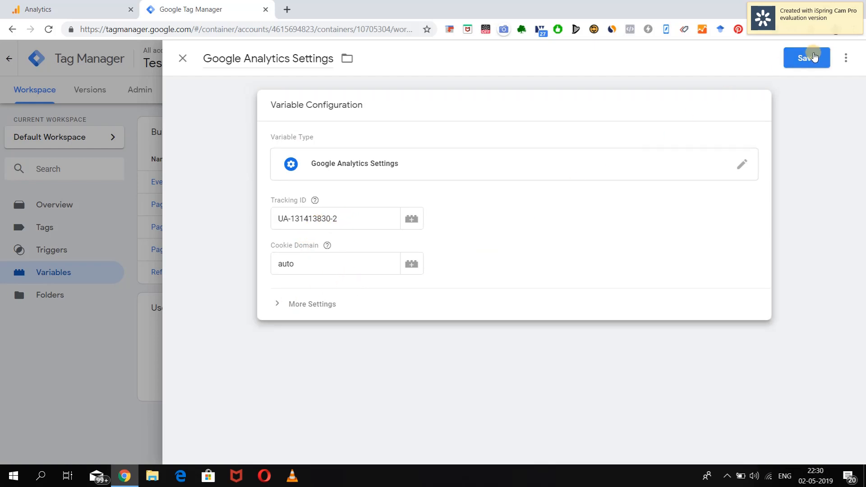
Save the settings variable and create a new tag named GA_AllPages.
click(806, 57)
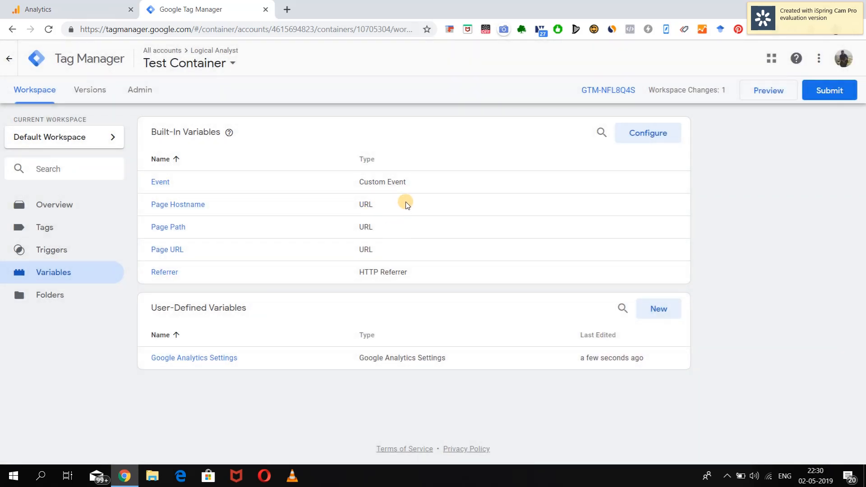
mouse_move(60, 232)
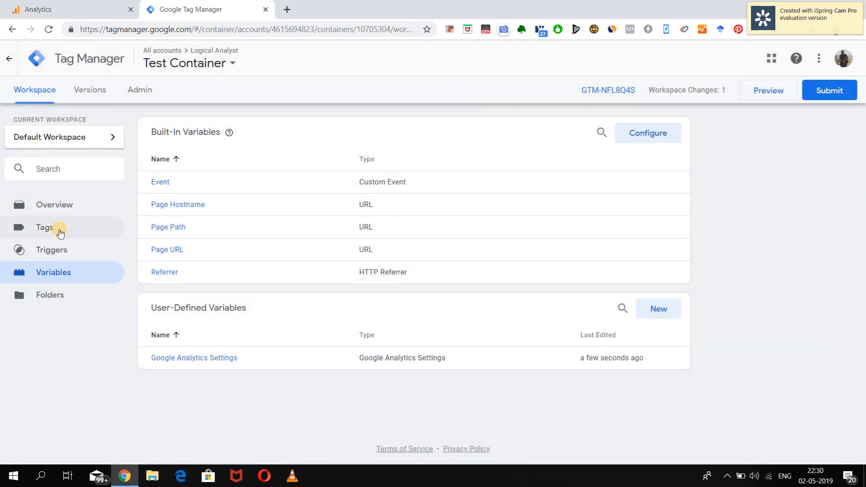
click(44, 228)
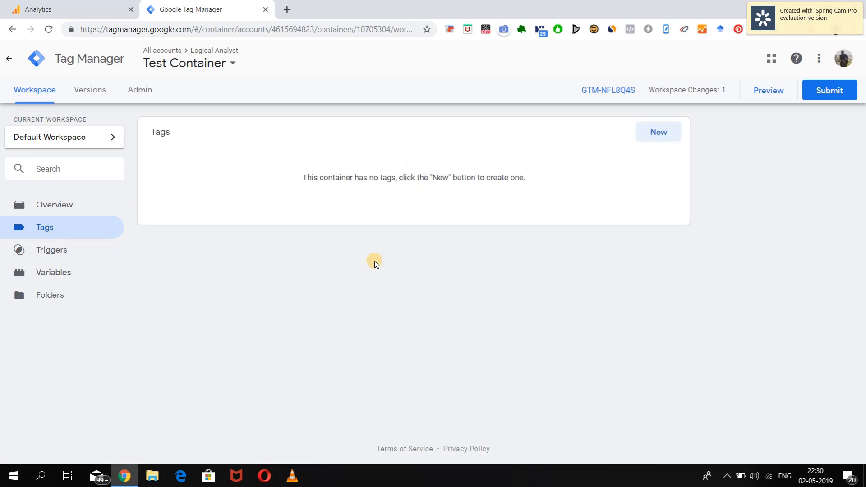
mouse_move(356, 247)
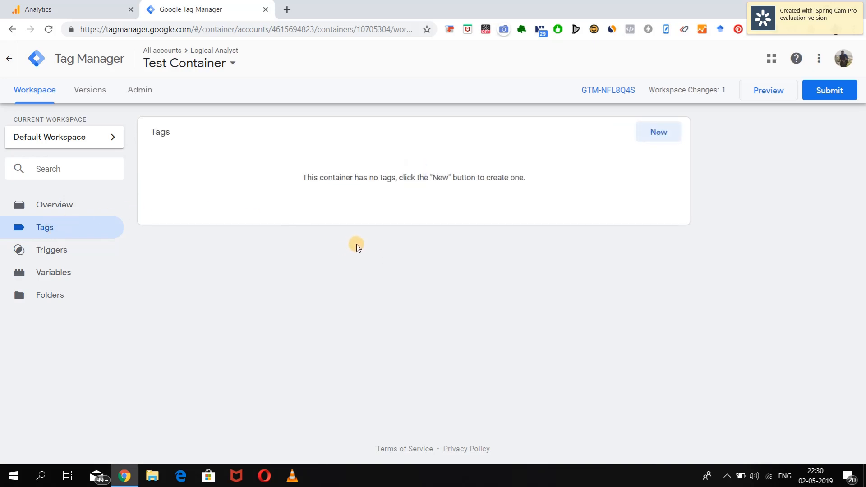
click(657, 132)
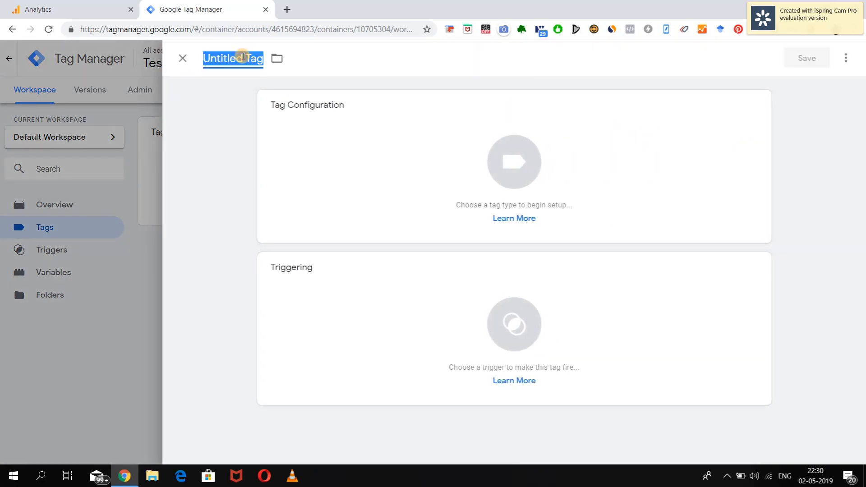
text(Ga_A)
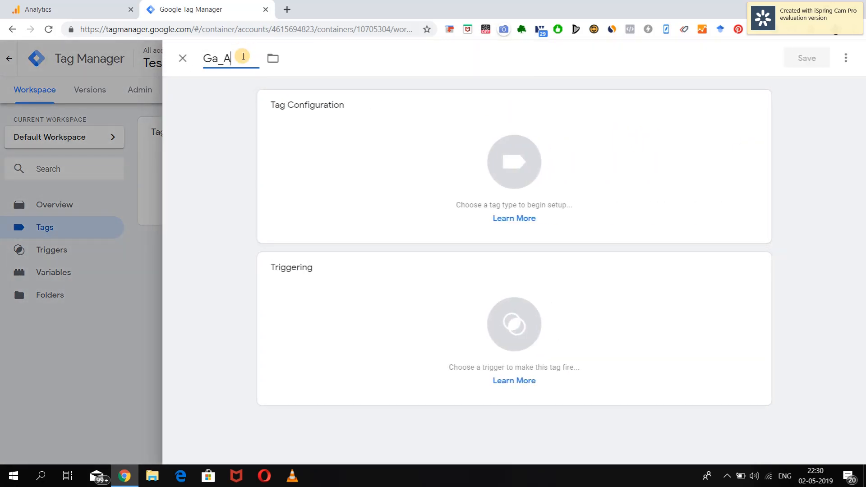
text(llpages)
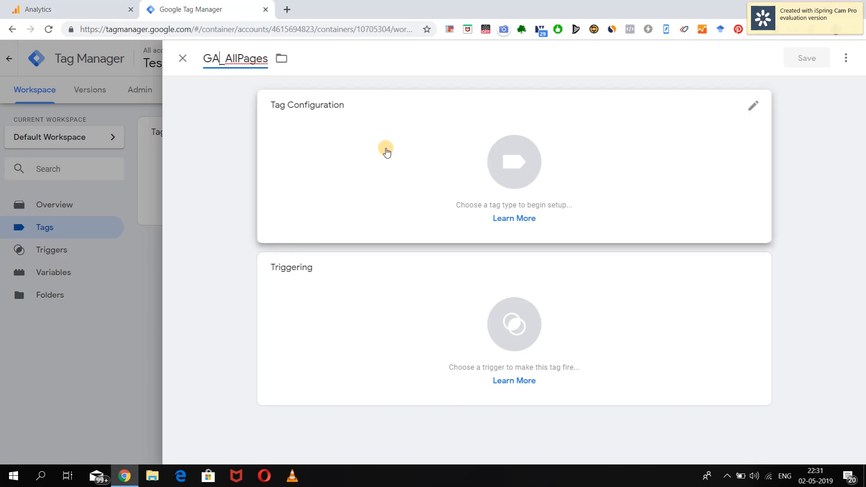
mouse_move(518, 171)
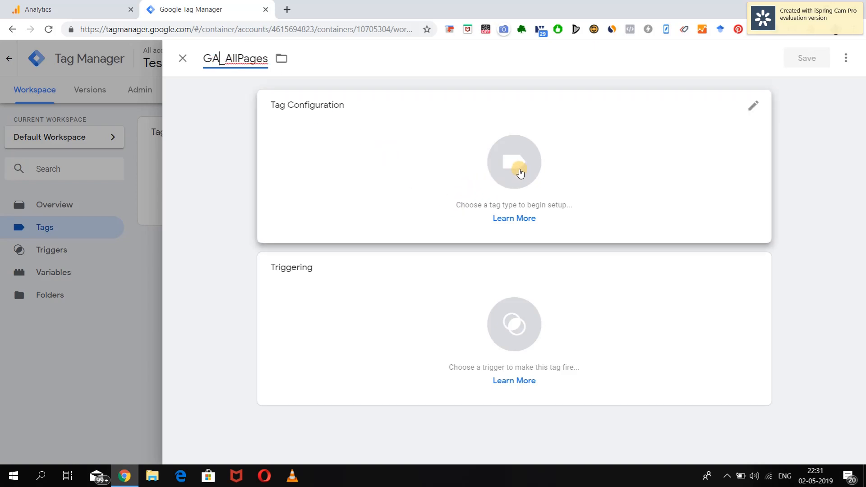
mouse_move(554, 184)
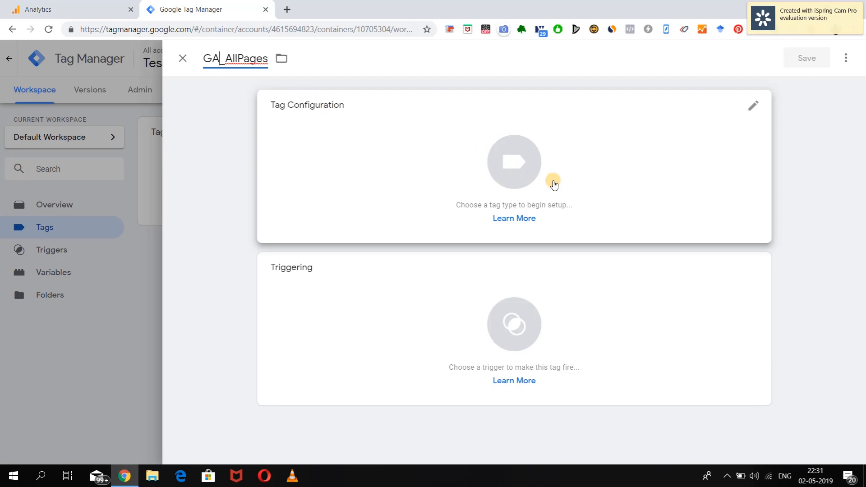
Make the tag a Universal Analytics Page View using {{Google Analytics Settings}}.
click(513, 162)
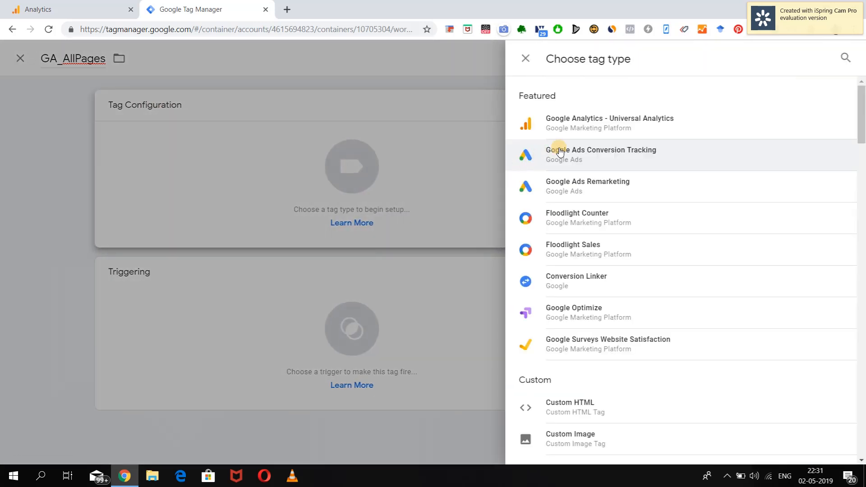
mouse_move(643, 123)
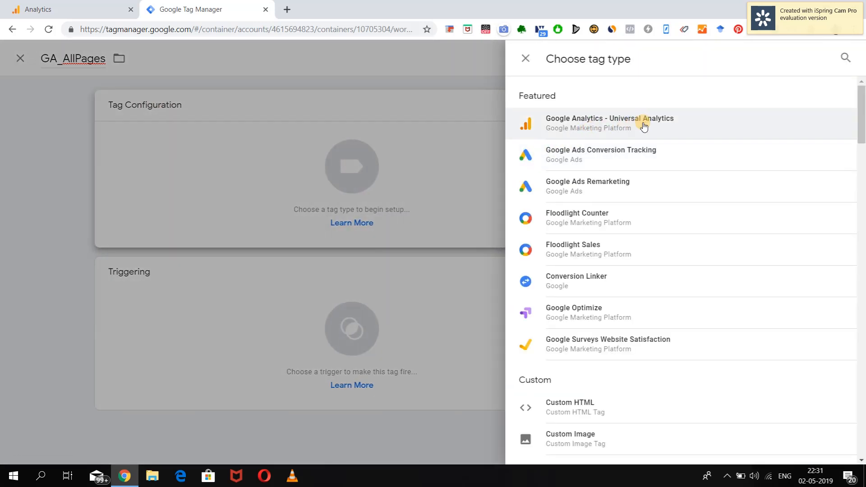
mouse_move(648, 128)
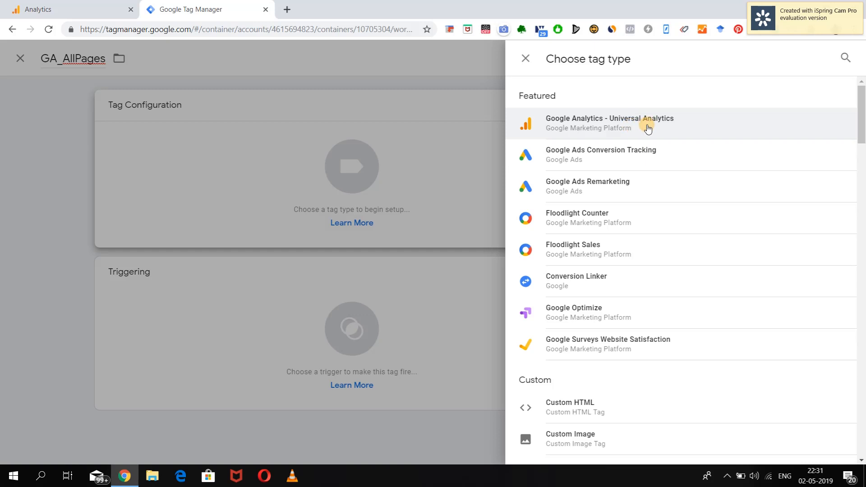
click(610, 122)
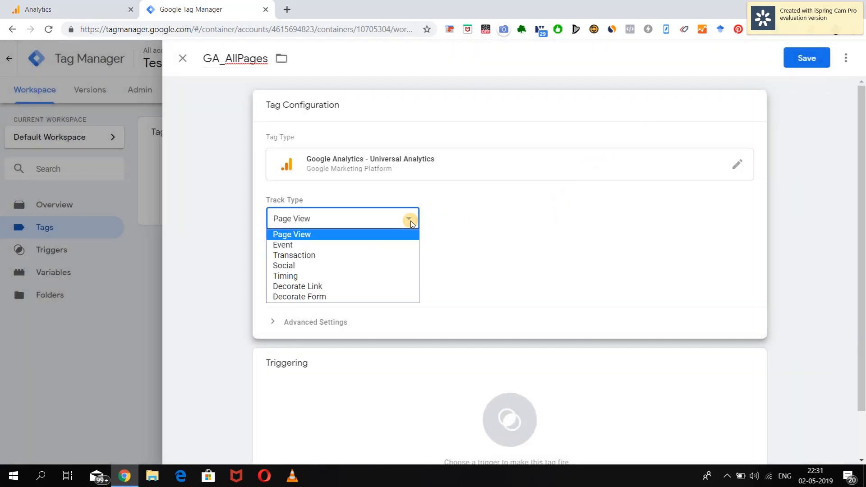
mouse_move(287, 297)
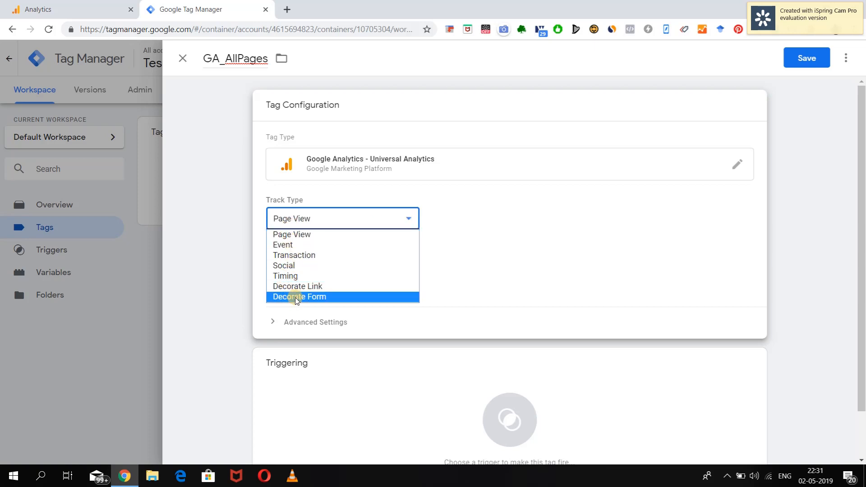
mouse_move(308, 245)
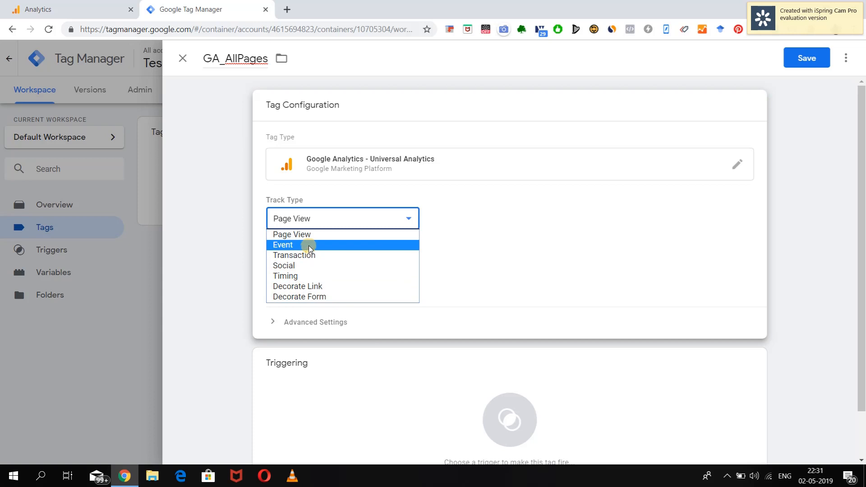
mouse_move(291, 234)
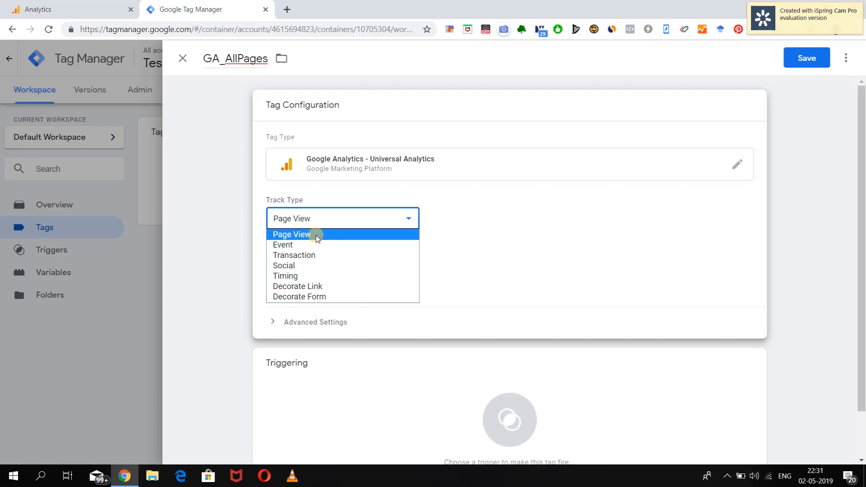
click(292, 234)
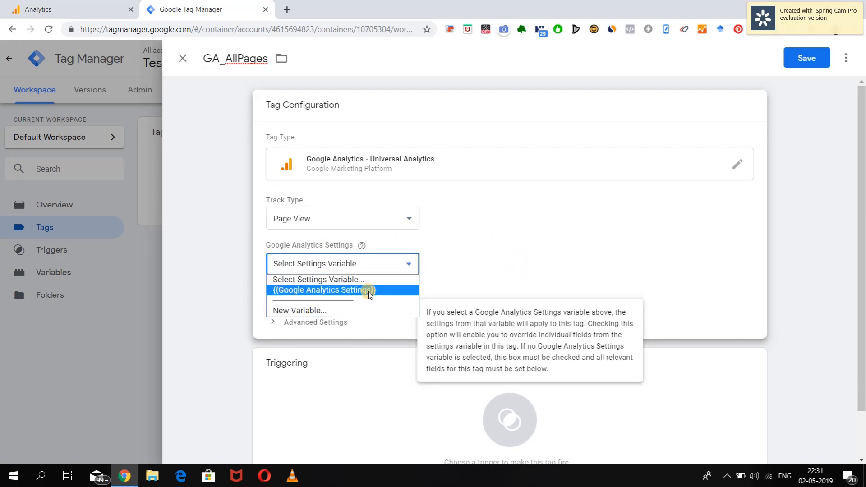
click(323, 290)
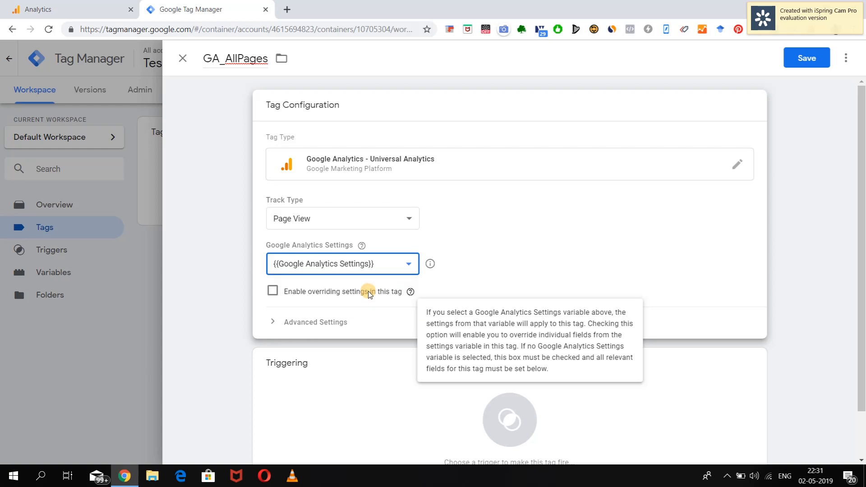
mouse_move(546, 276)
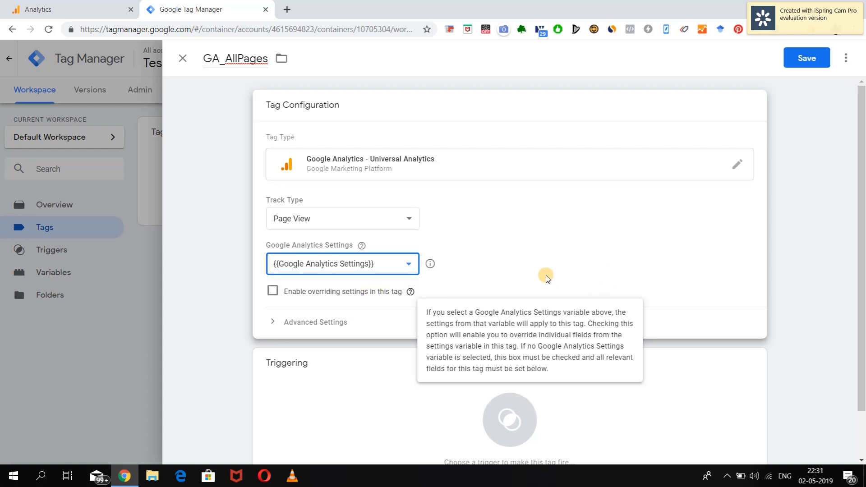
mouse_move(532, 200)
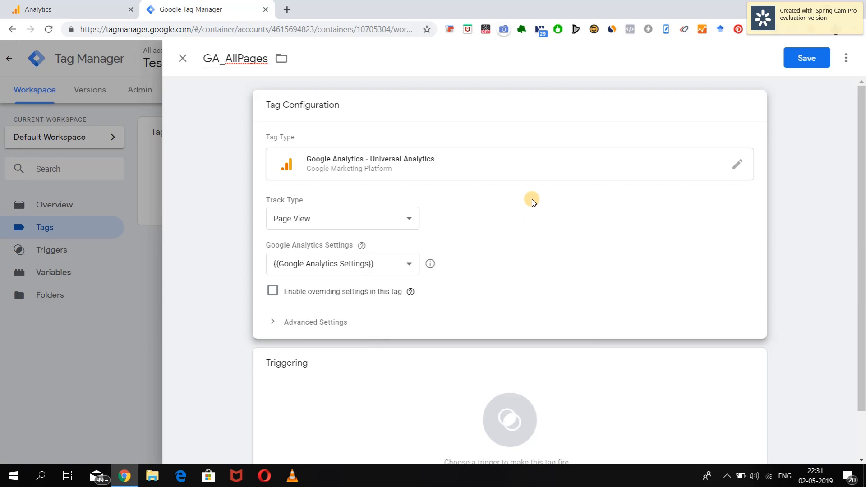
mouse_move(371, 278)
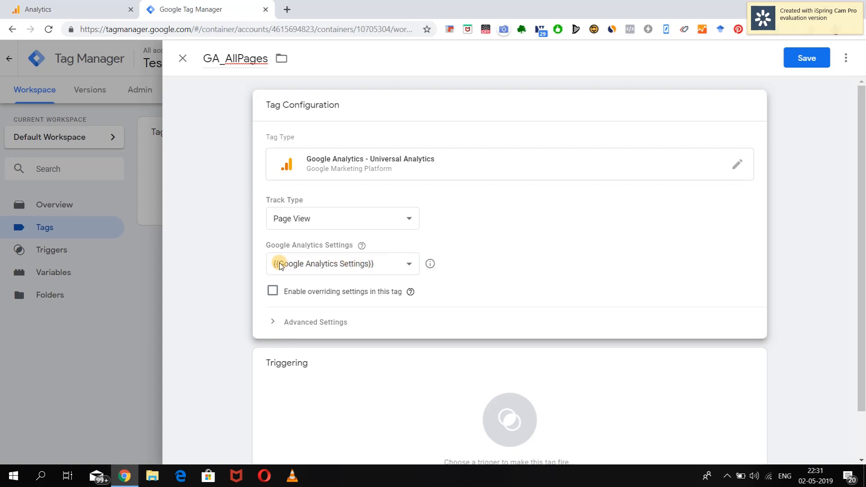
Add the All Pages trigger to GA_AllPages and save the tag.
scroll(down, 3)
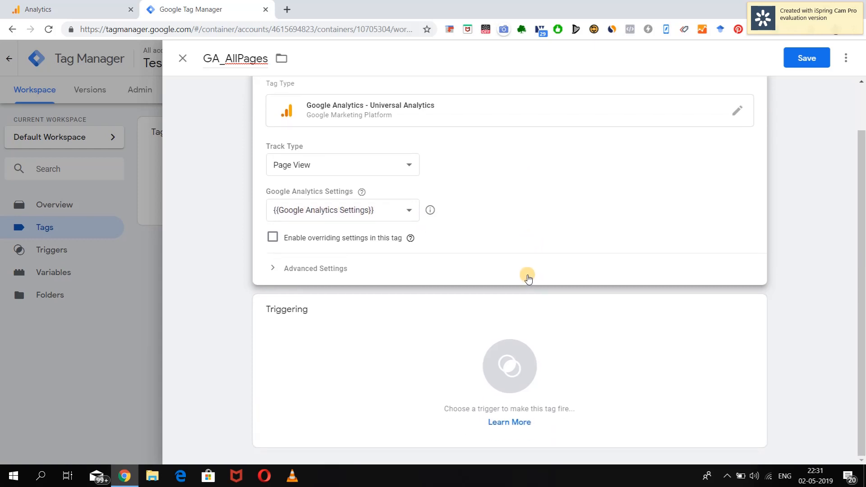
mouse_move(509, 365)
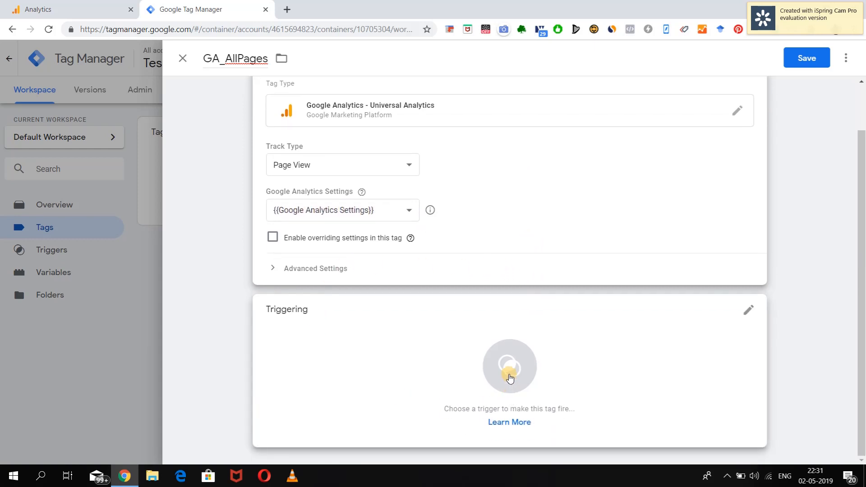
mouse_move(509, 375)
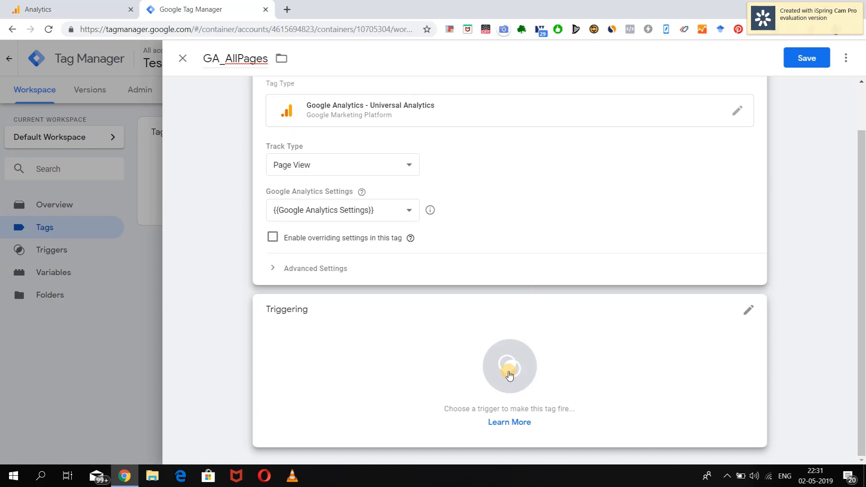
scroll(up, 3)
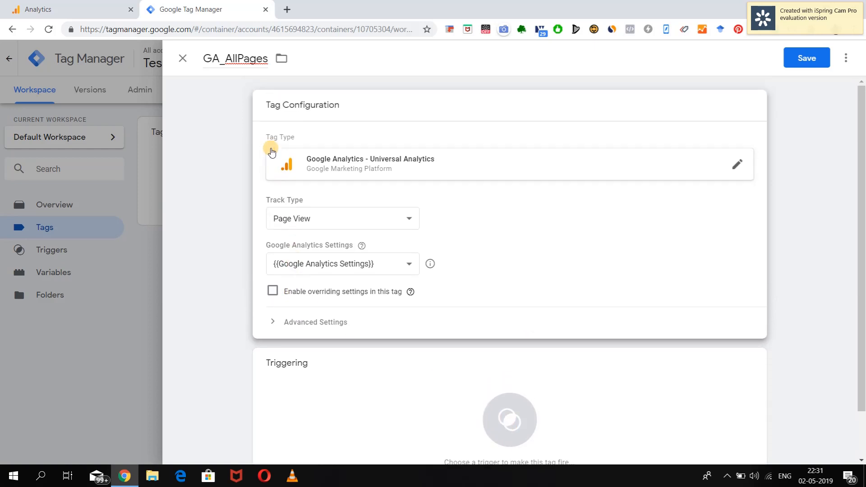
scroll(down, 3)
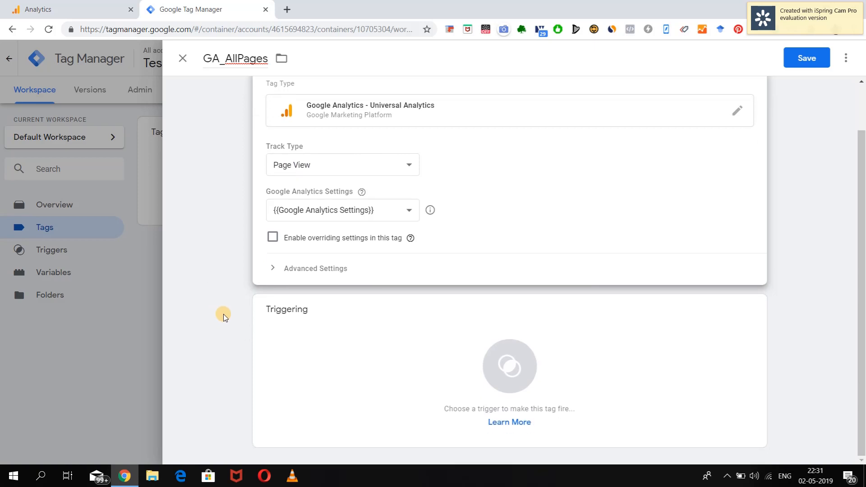
scroll(up, 3)
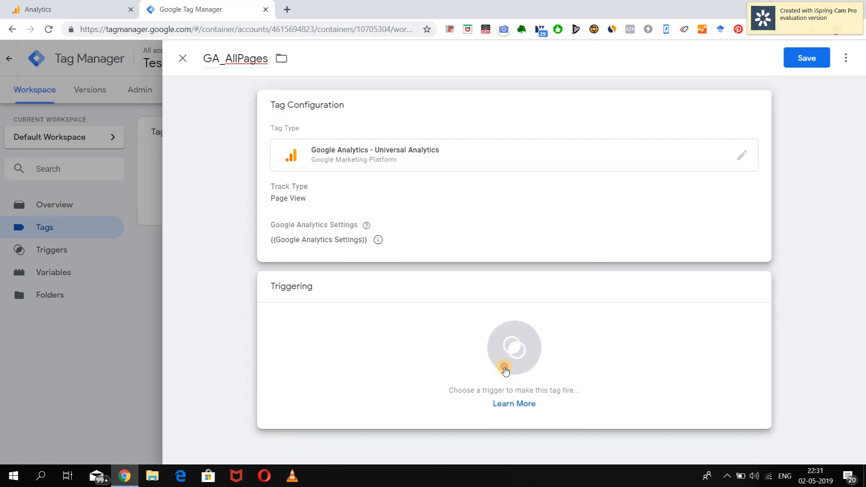
click(513, 348)
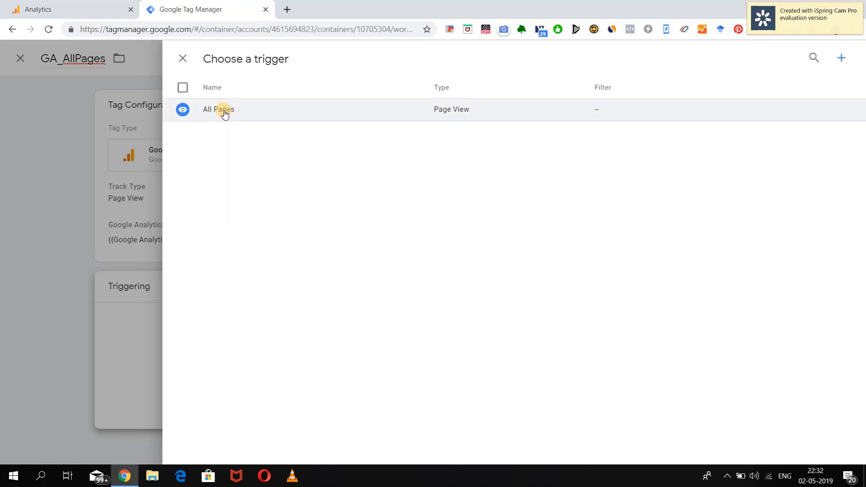
click(218, 109)
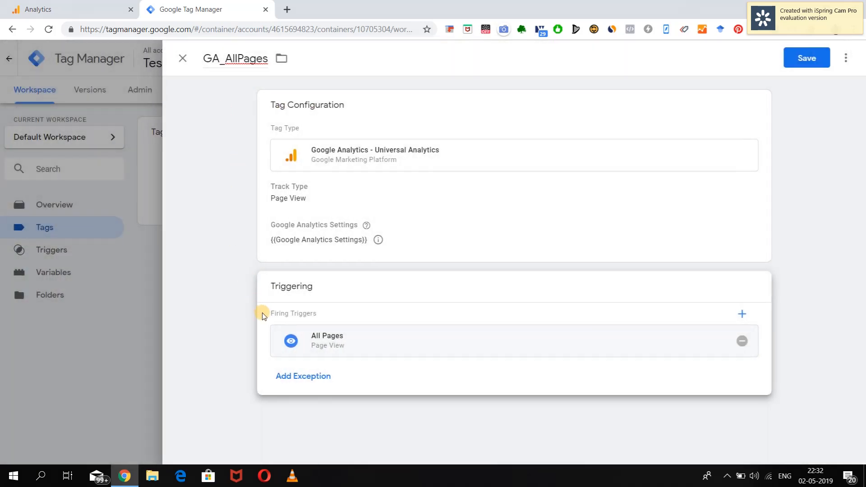
mouse_move(308, 376)
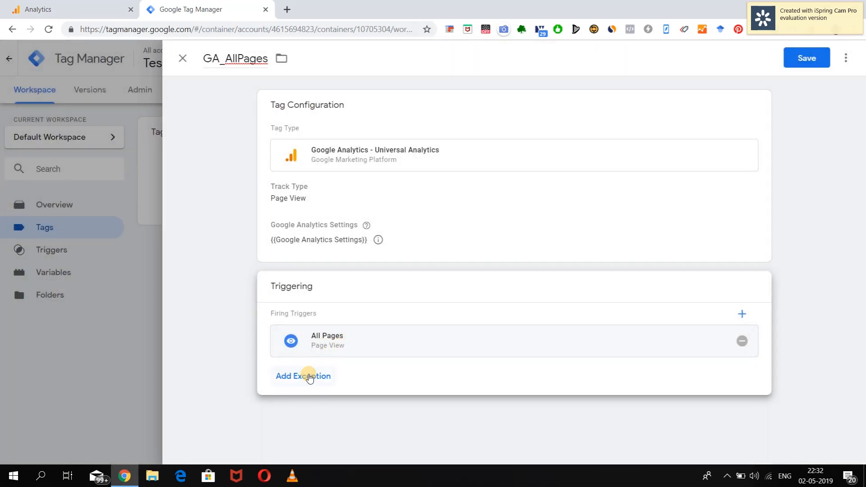
mouse_move(234, 391)
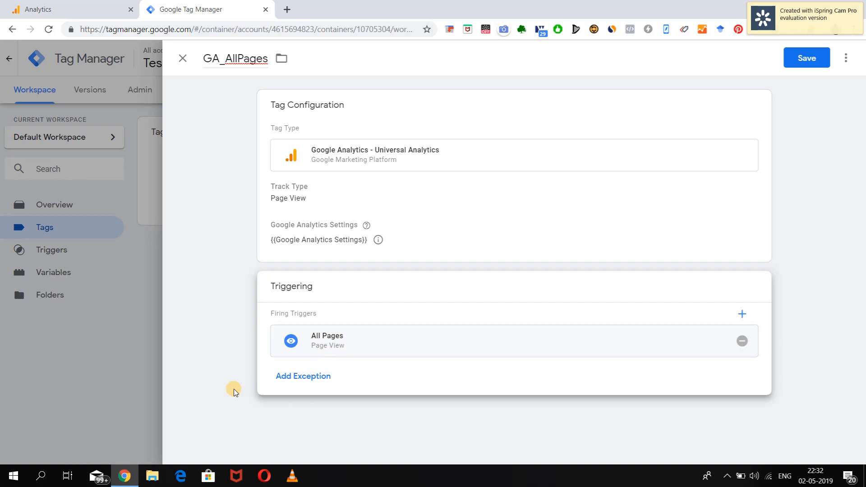
mouse_move(270, 386)
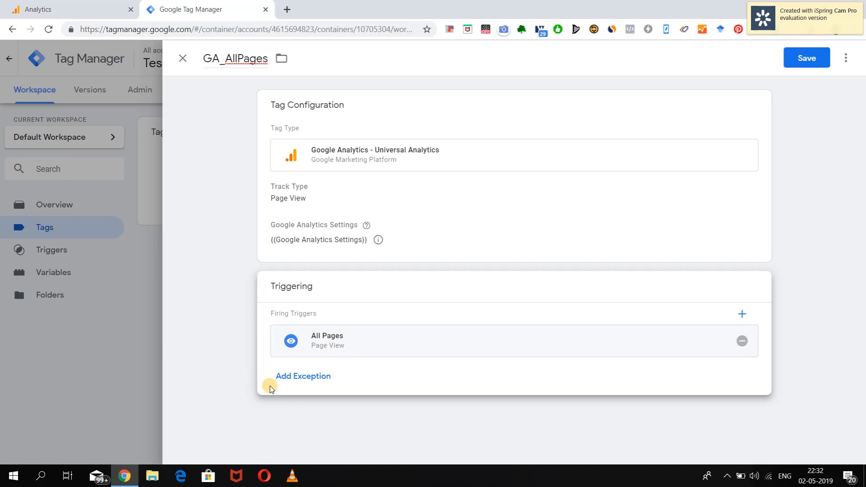
mouse_move(284, 277)
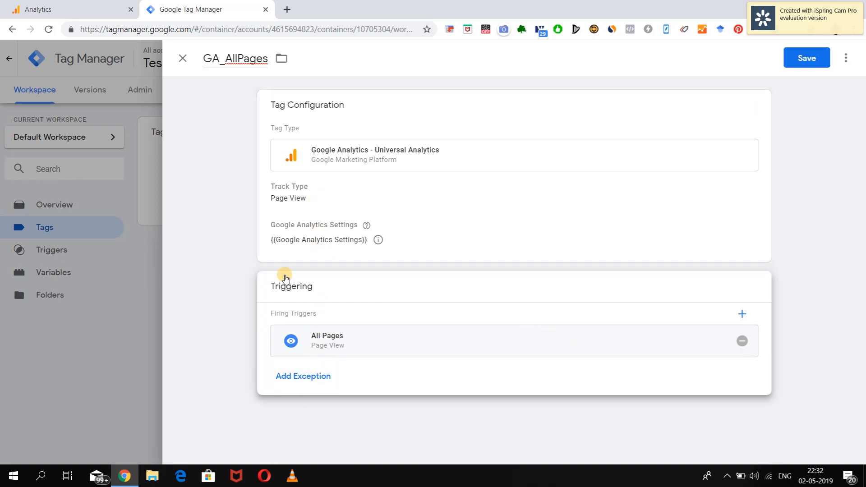
click(806, 57)
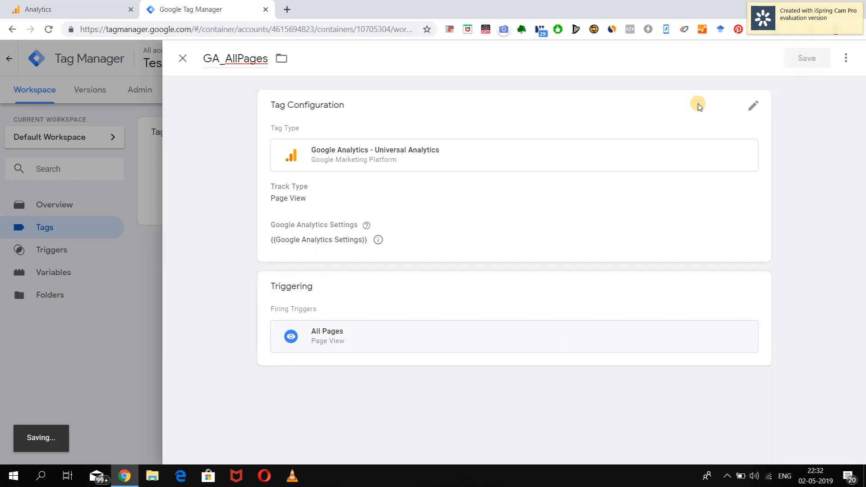
Close the tag editor and turn on Preview mode for the Default Workspace.
click(182, 59)
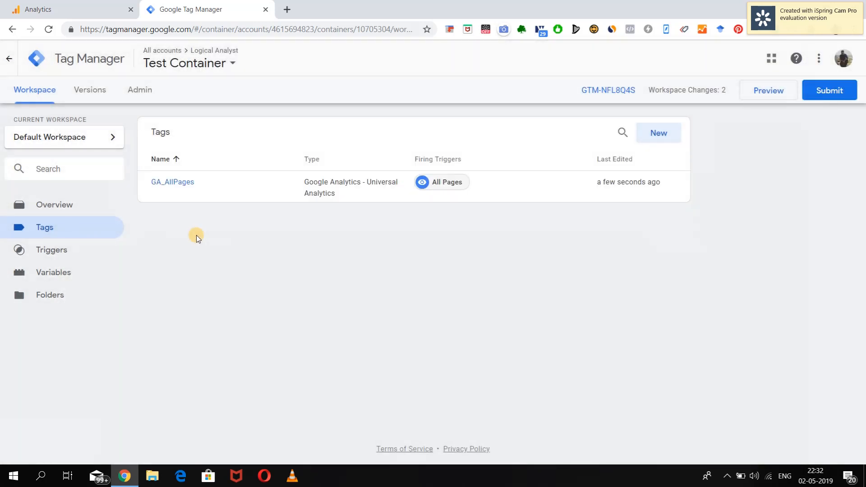
mouse_move(745, 156)
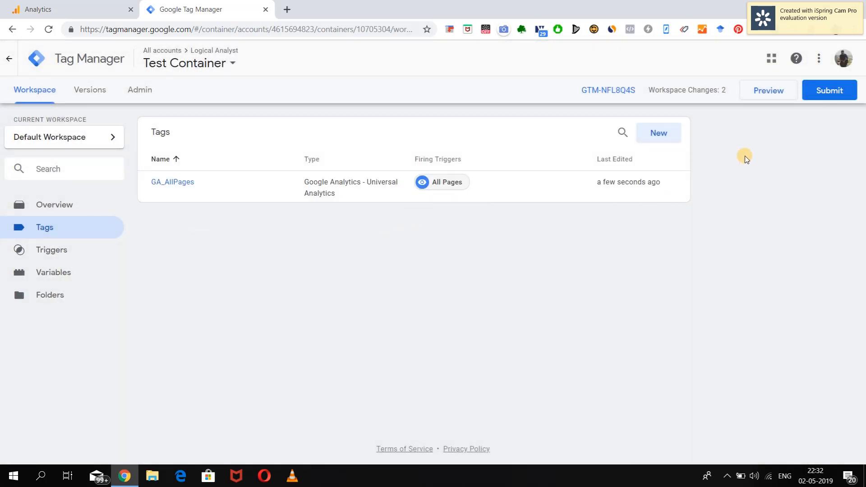
mouse_move(743, 144)
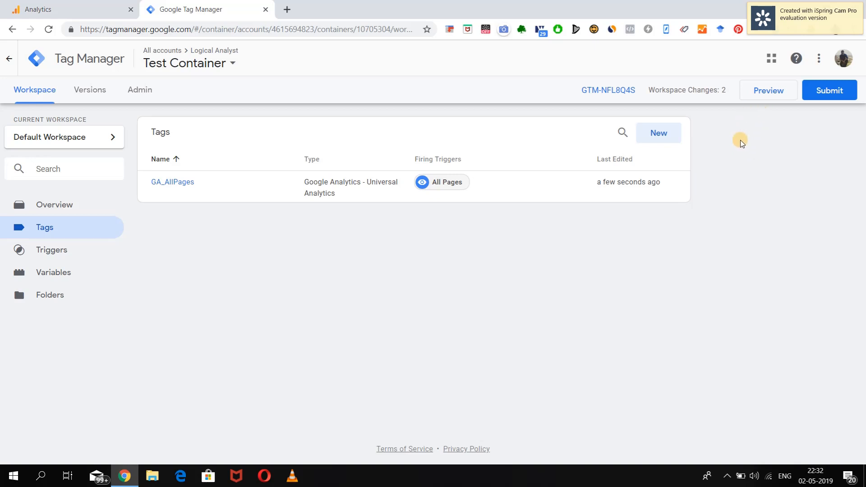
click(768, 90)
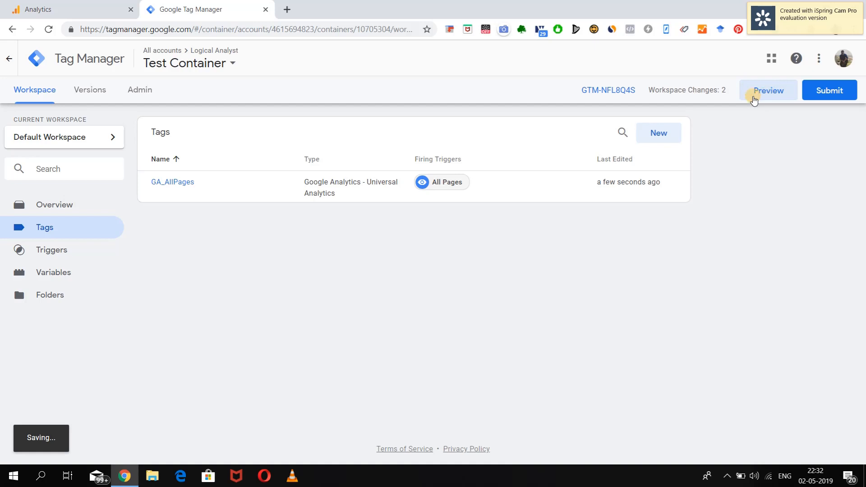
click(767, 90)
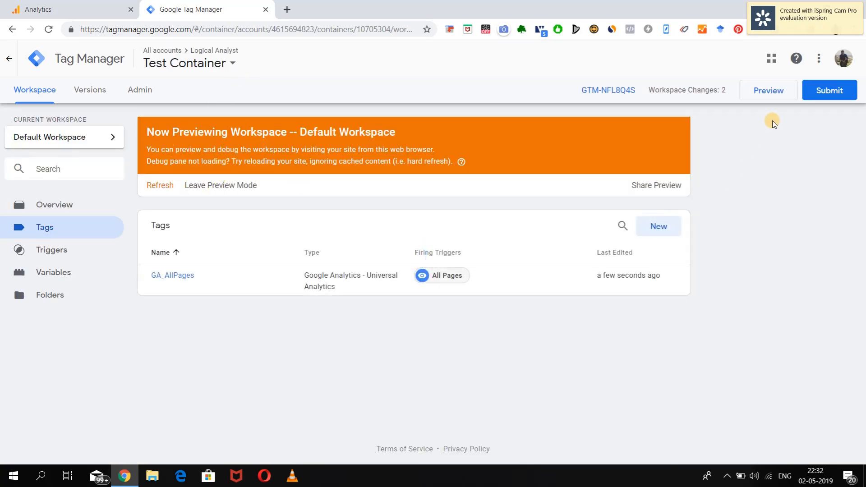
mouse_move(204, 179)
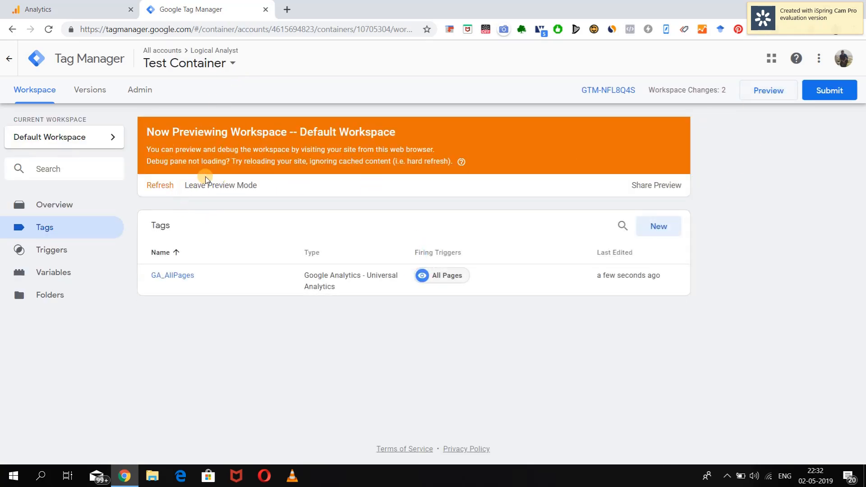
mouse_move(286, 10)
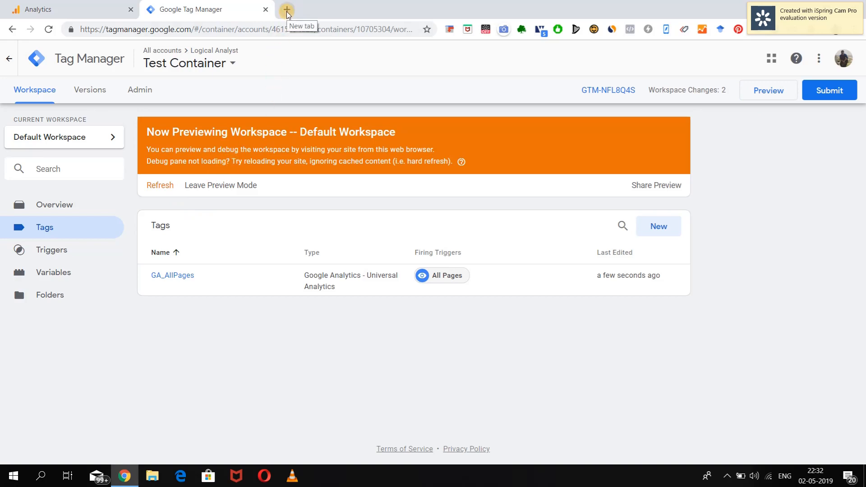
Load logicalanalyst.com in a new Chrome tab.
click(286, 9)
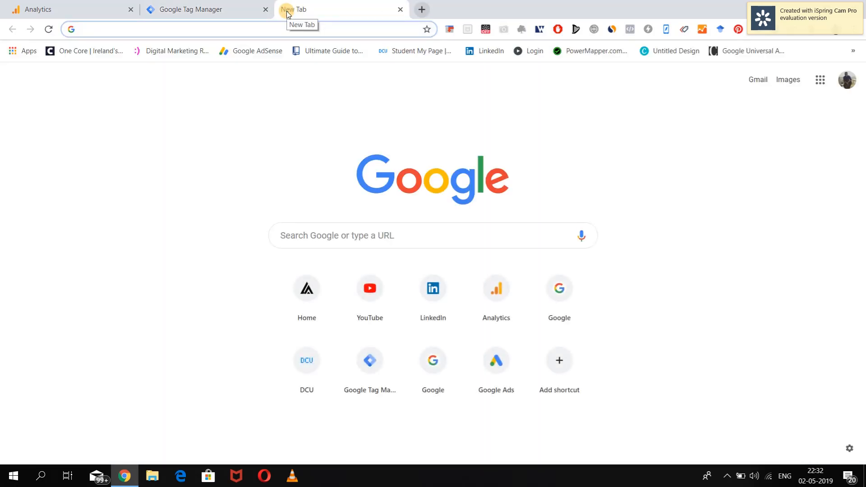
text(logicalanalyst.com)
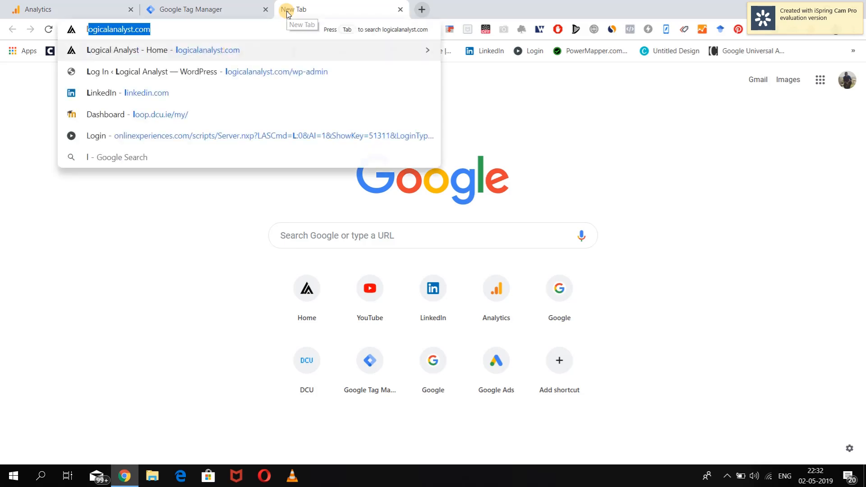
text(logic)
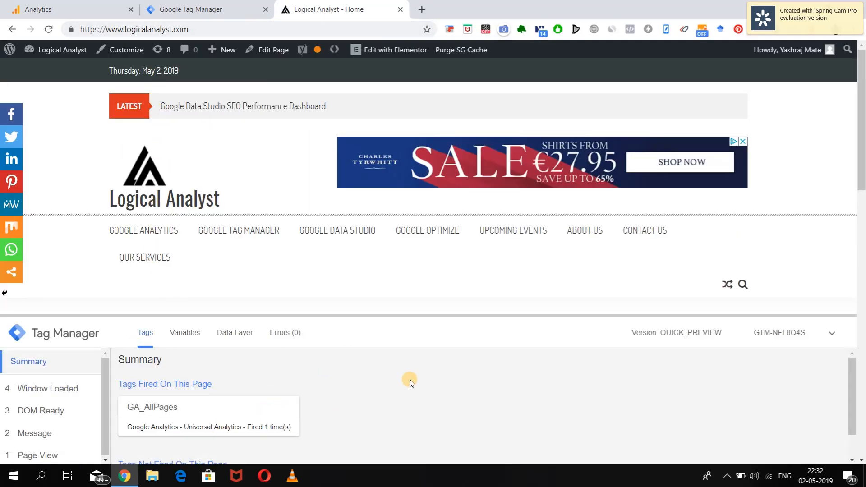
scroll(down, 3)
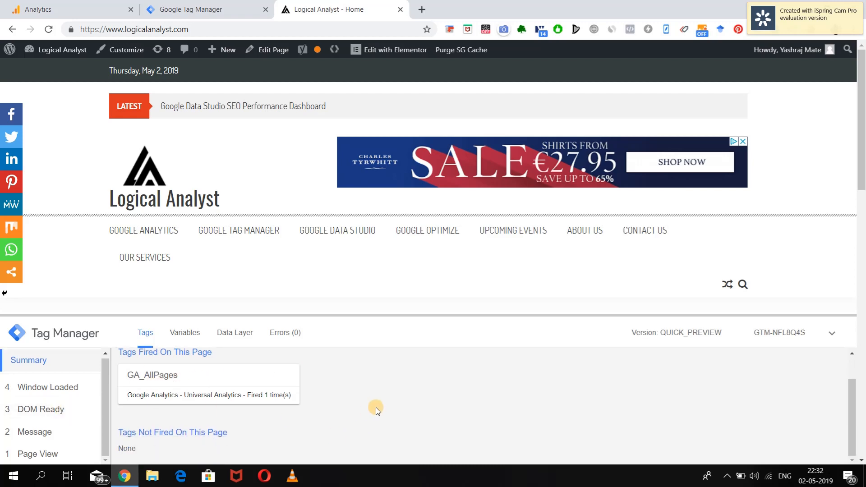
click(37, 453)
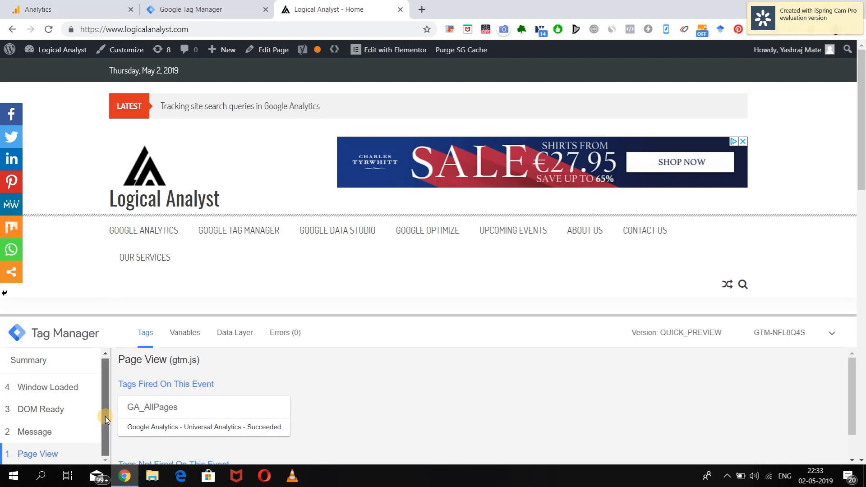
mouse_move(238, 424)
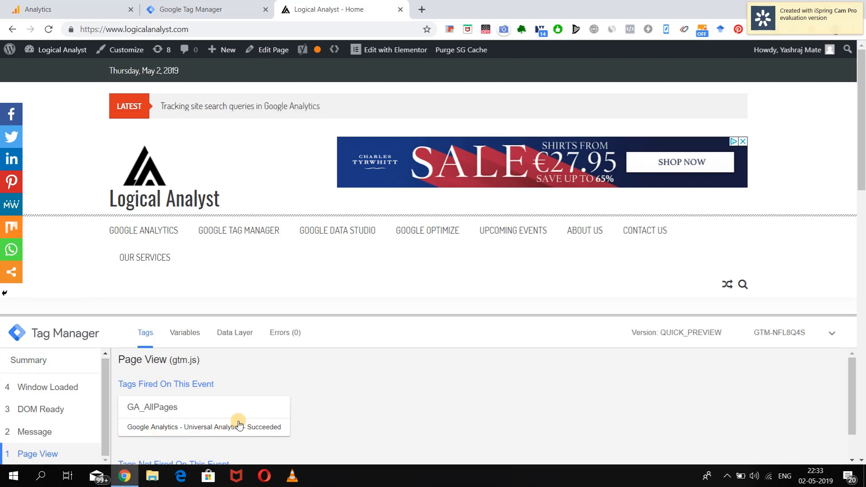
mouse_move(207, 416)
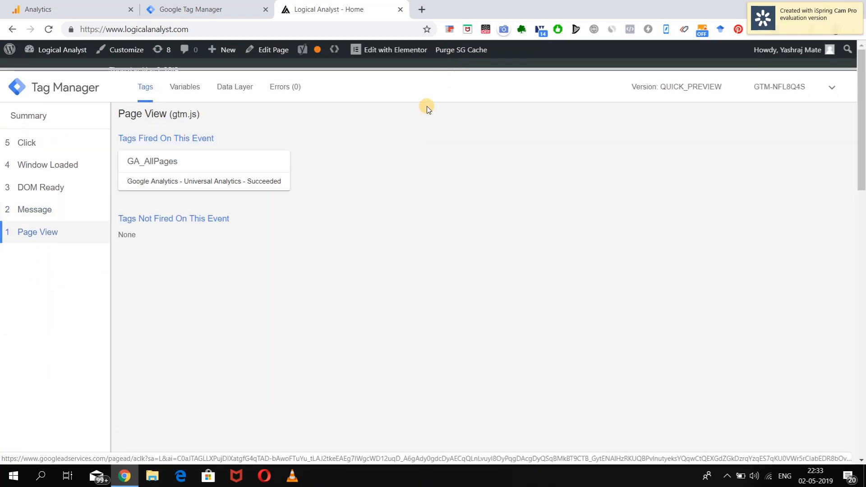
click(153, 161)
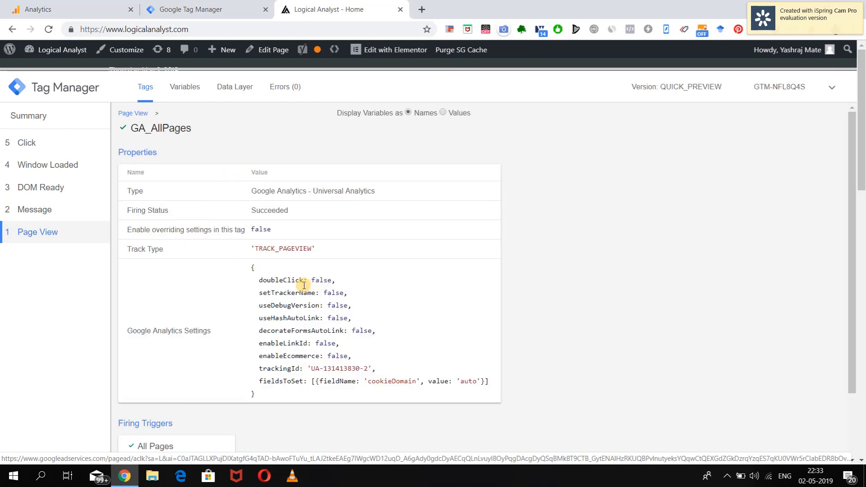
mouse_move(140, 214)
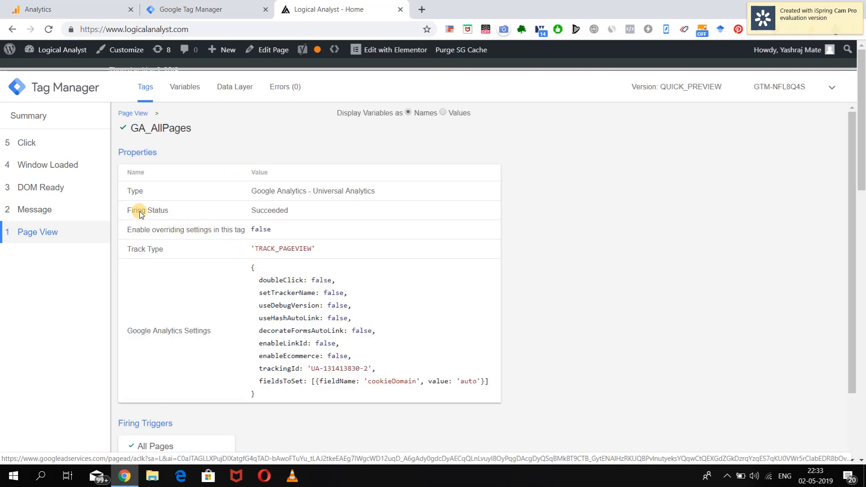
mouse_move(264, 214)
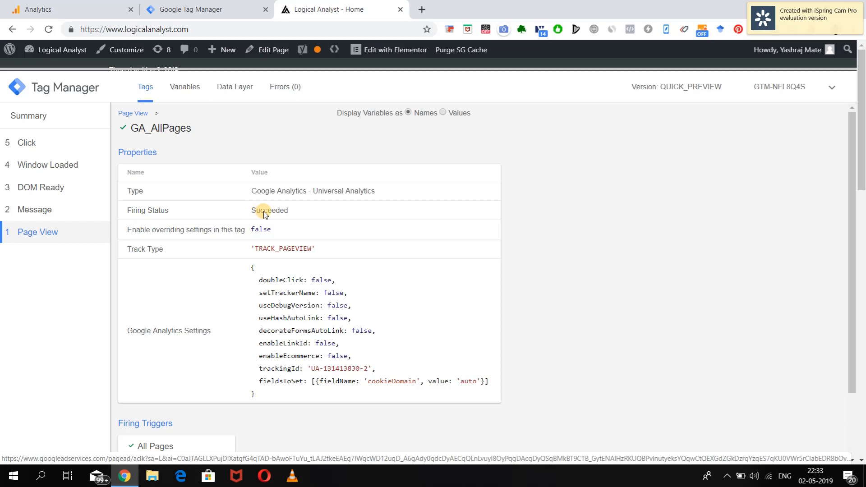
mouse_move(247, 236)
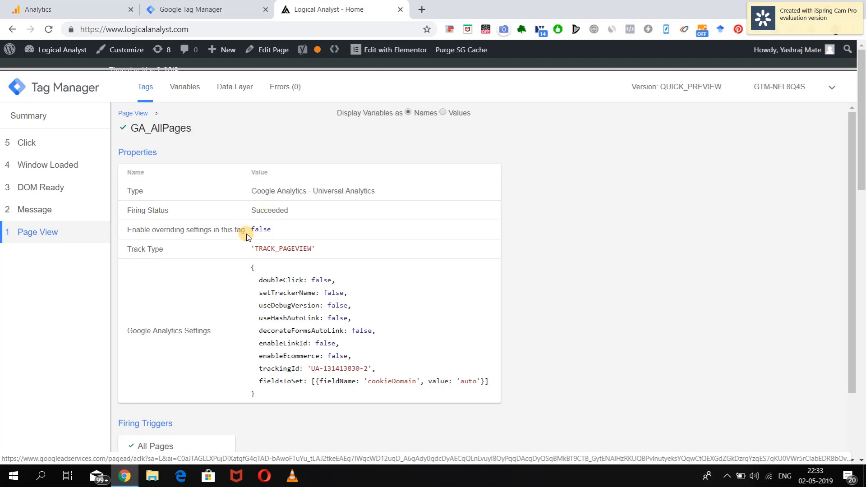
mouse_move(239, 250)
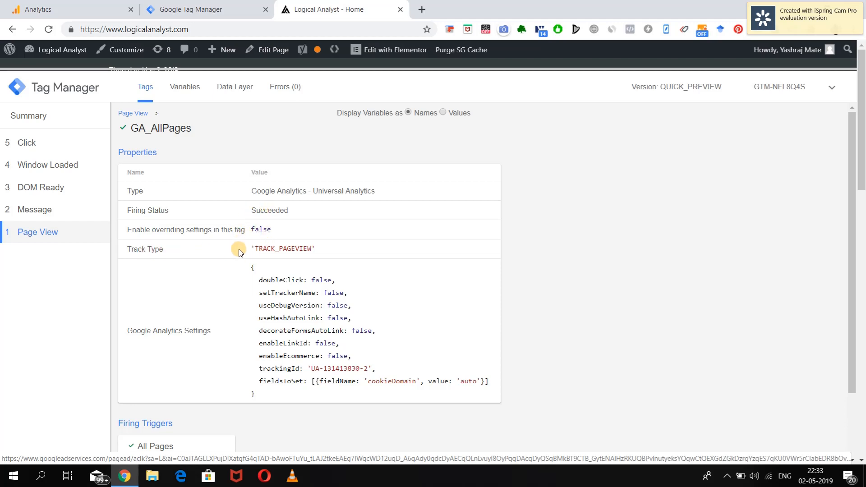
mouse_move(258, 273)
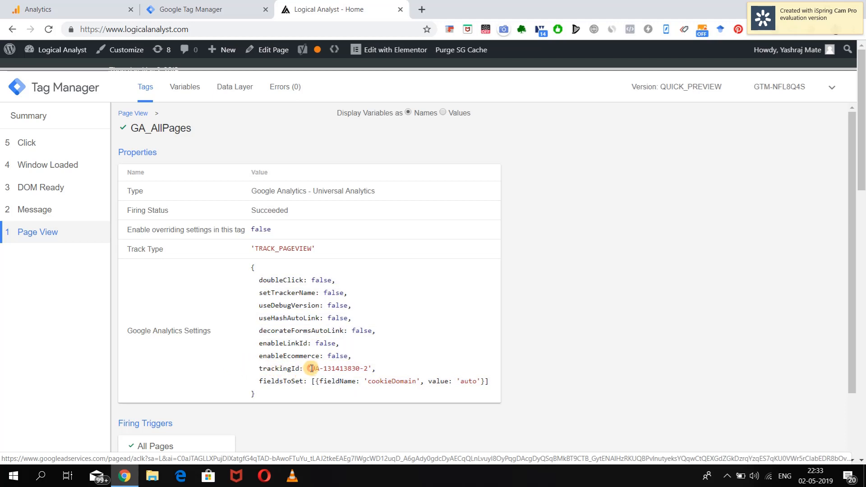
double_click(340, 369)
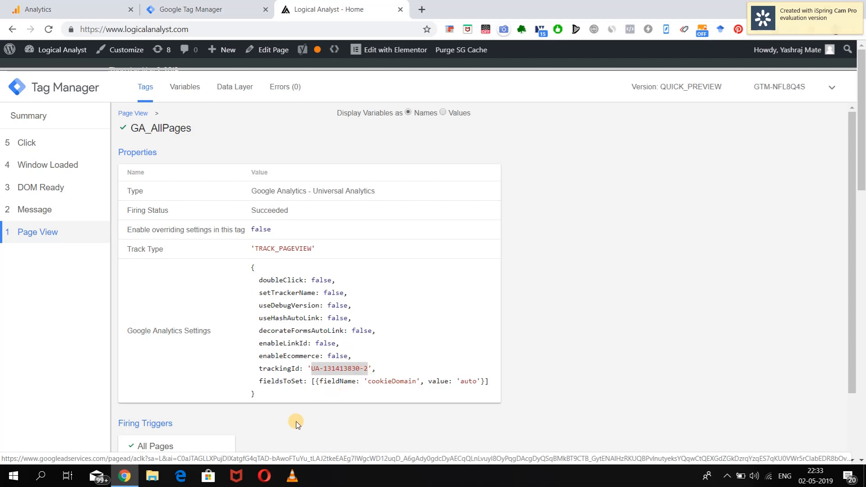
scroll(down, 3)
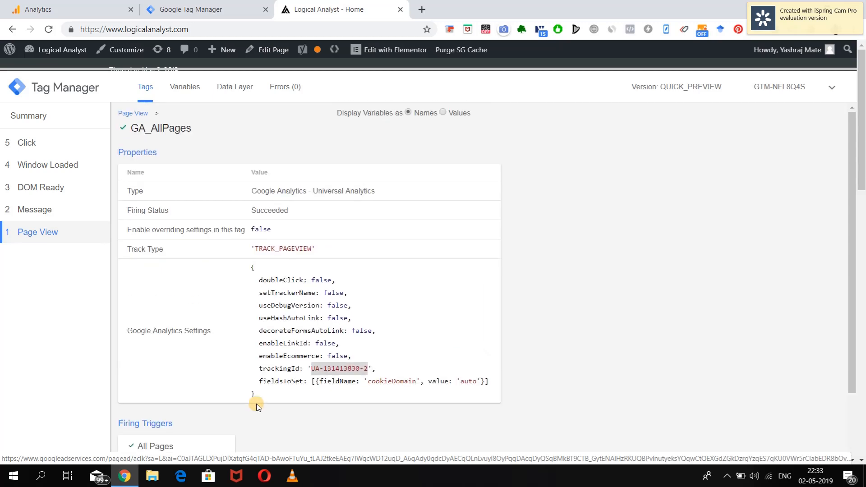
mouse_move(454, 74)
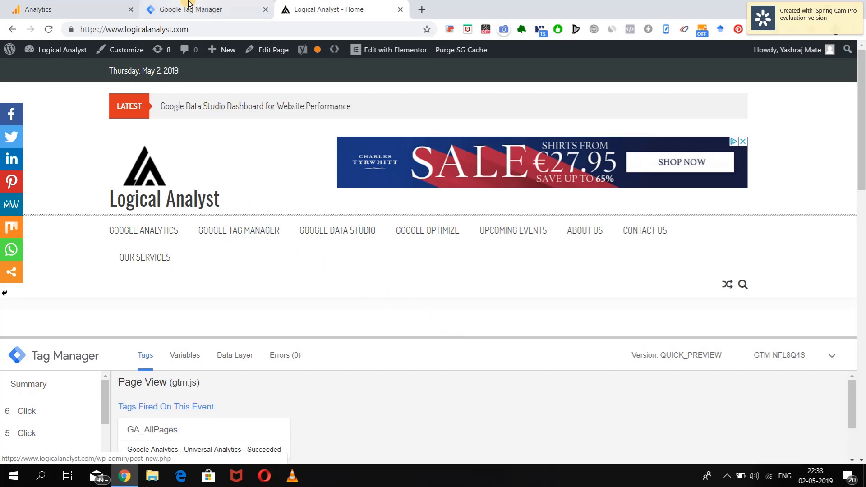
click(193, 10)
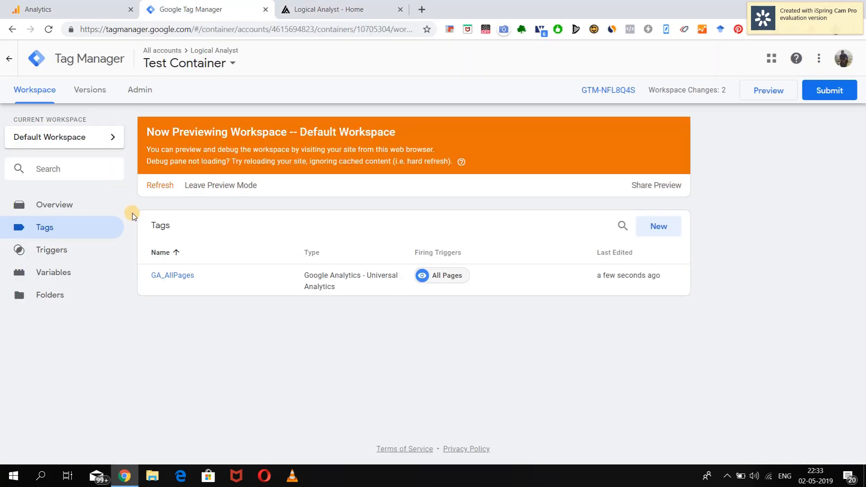
mouse_move(142, 210)
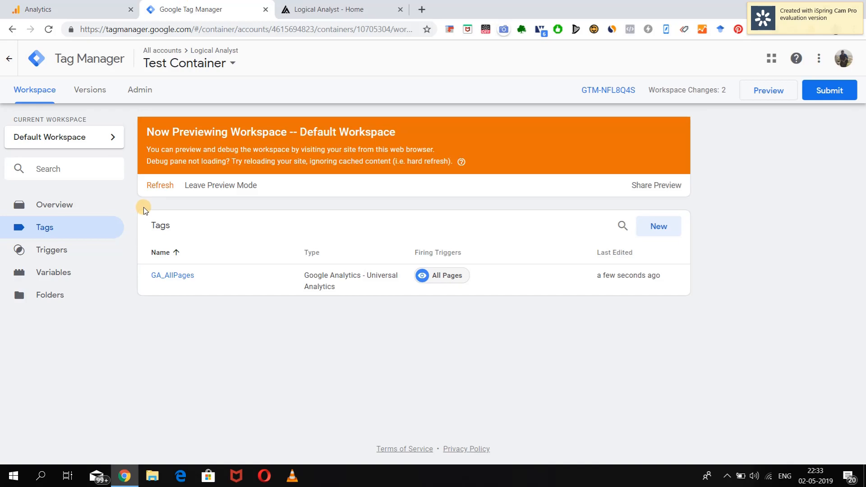
mouse_move(775, 152)
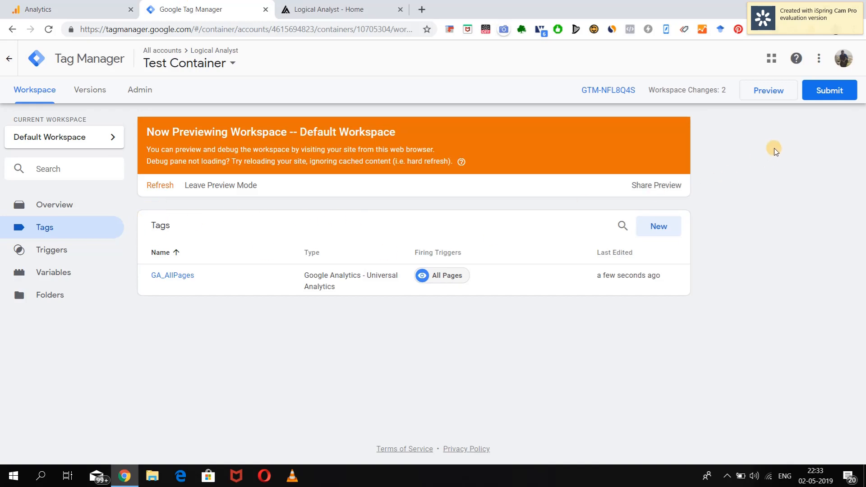
Choose Publish and Create Version and name it 'Basic Page View Implementation for Google Analytics'.
click(829, 90)
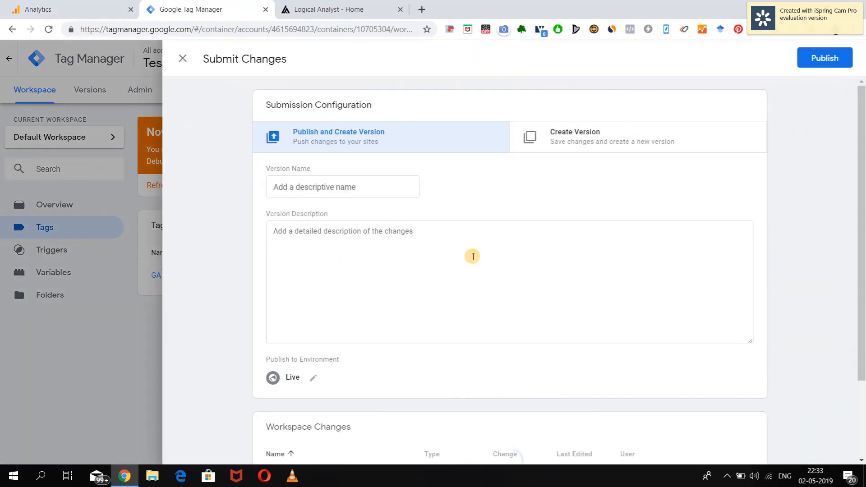
click(341, 187)
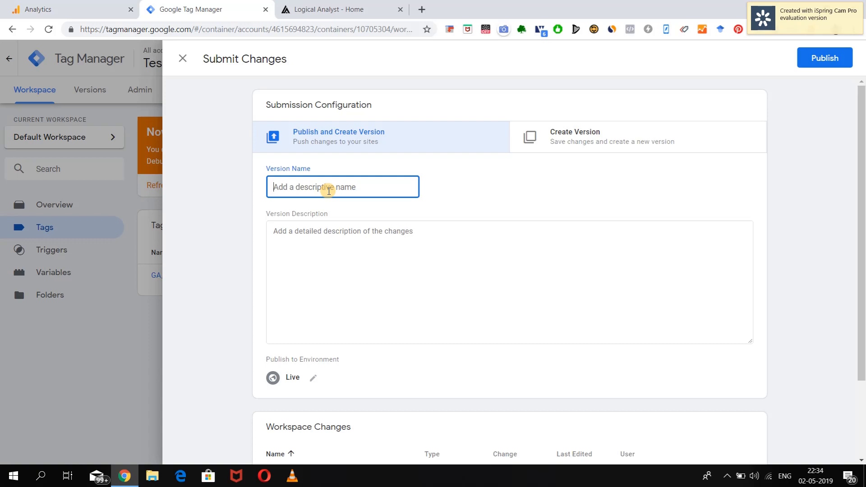
text(B)
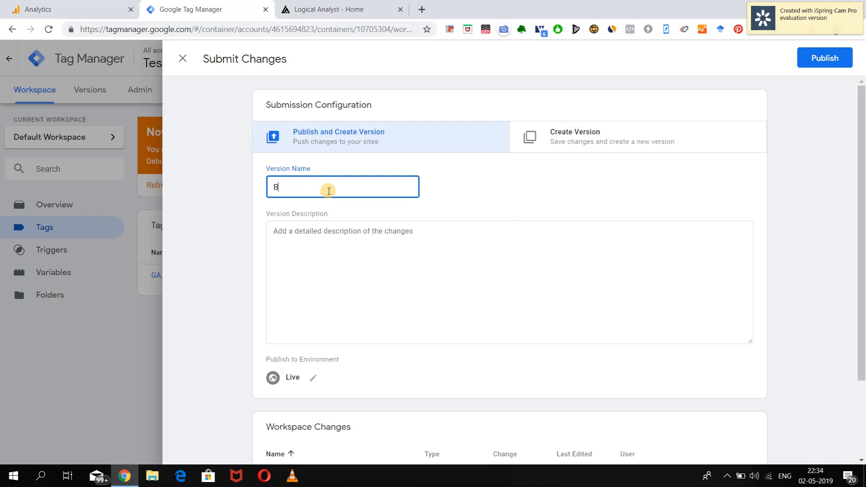
text(asic Page V)
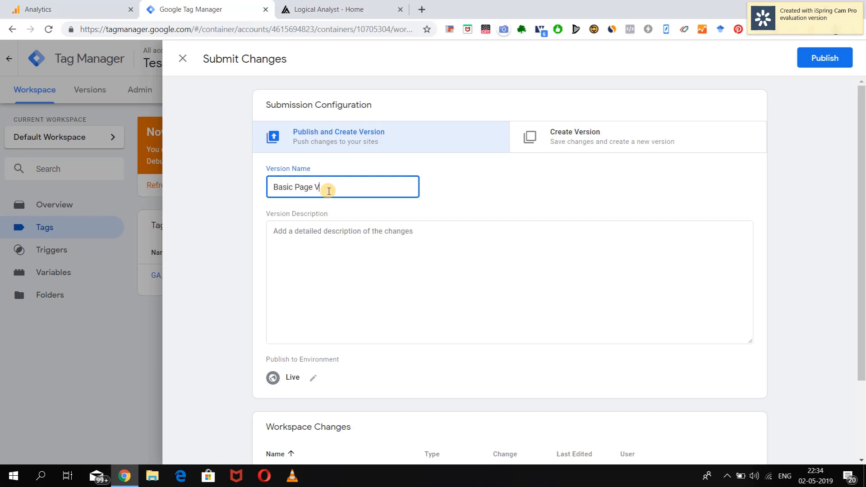
text(iew Implemen)
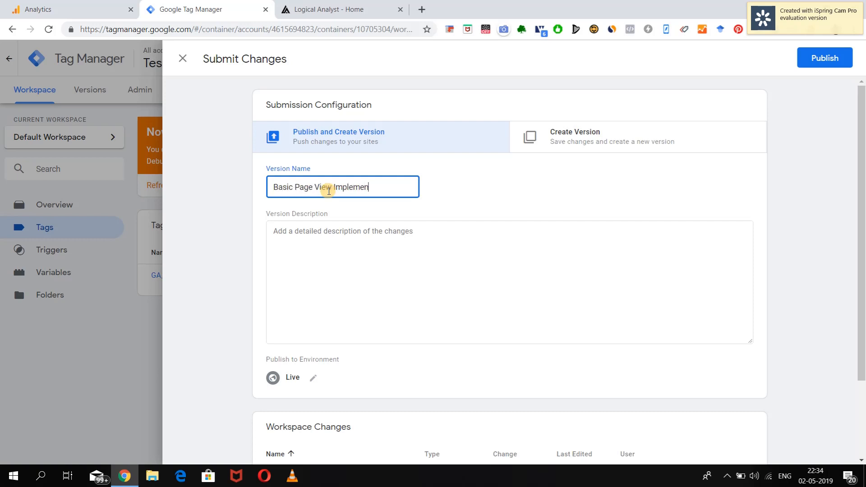
text(tation for)
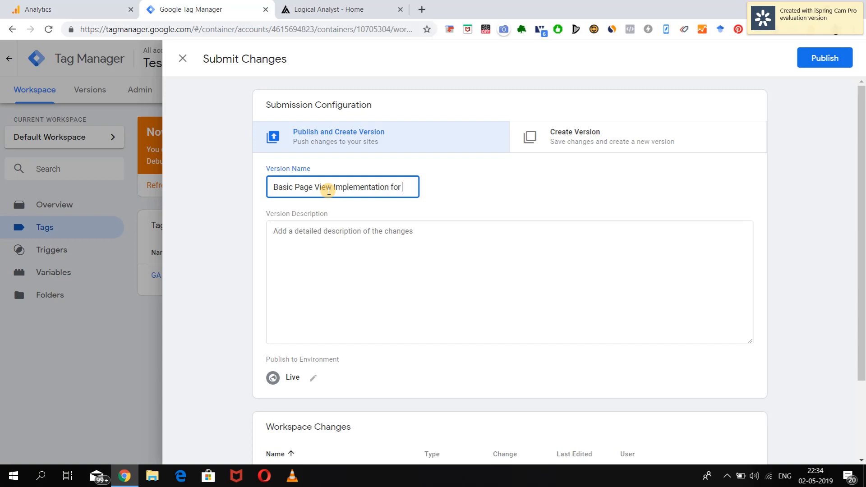
text(Google Analy)
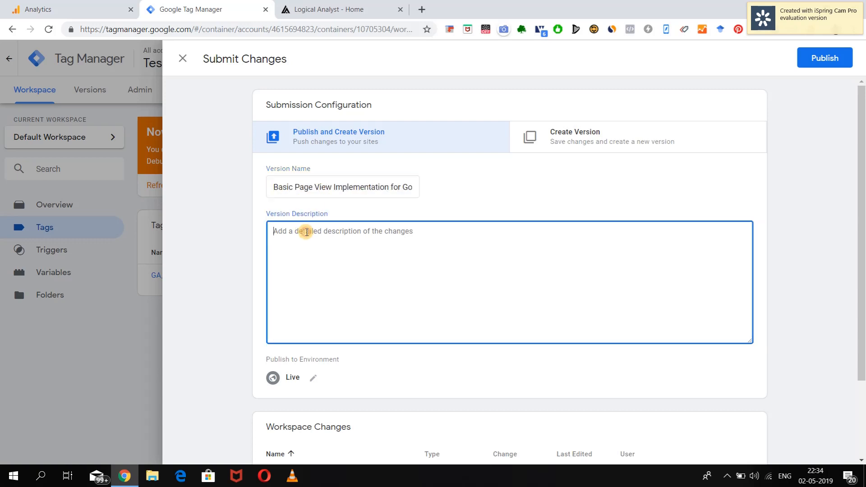
Add a numbered description: 1) Google Analytics Settings, 2) GA_AllPages Tag.
text(1) Google Analytics Settings)
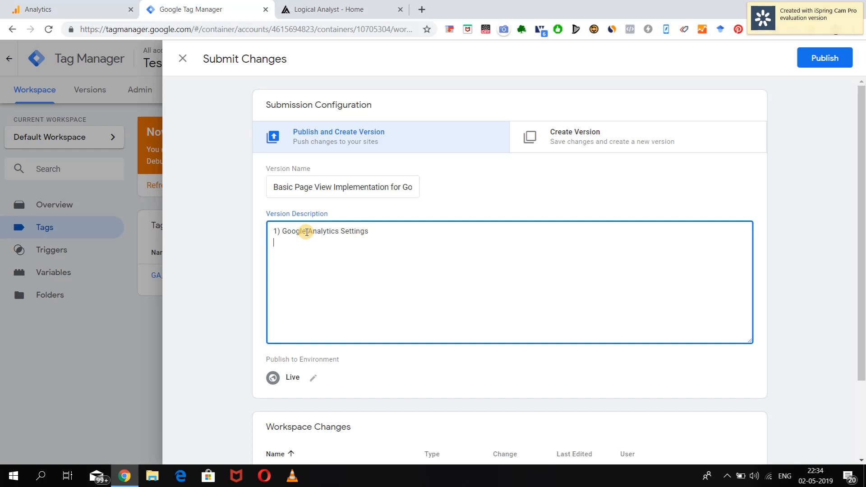
text(2) G)
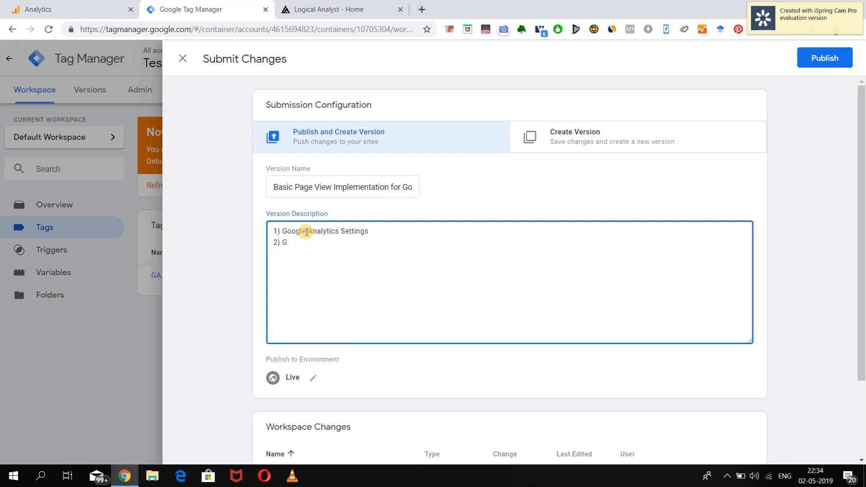
text(A_AllPages)
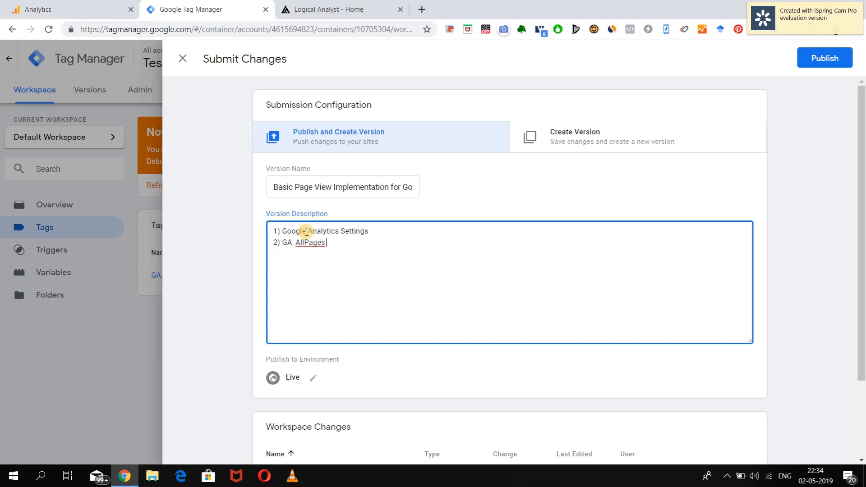
text(Tag)
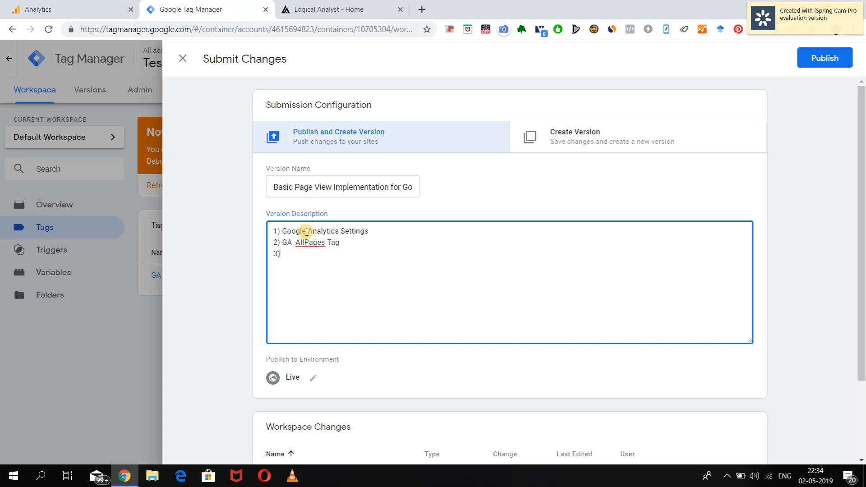
key(backspace)
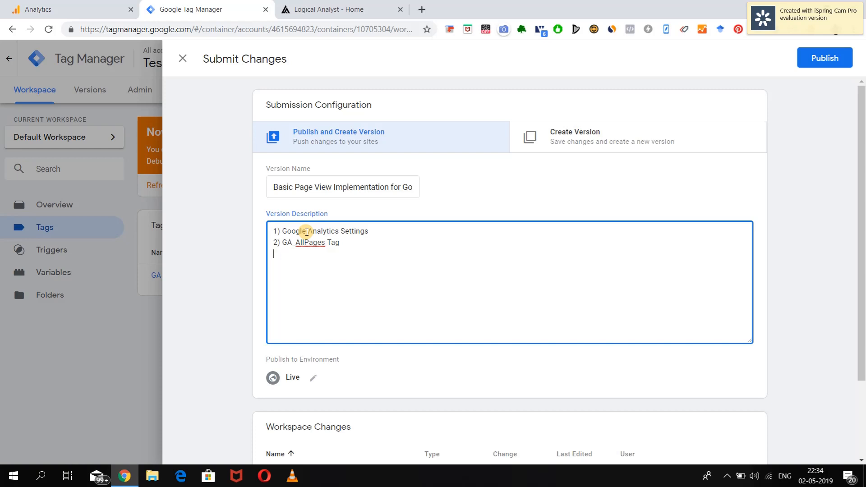
mouse_move(499, 324)
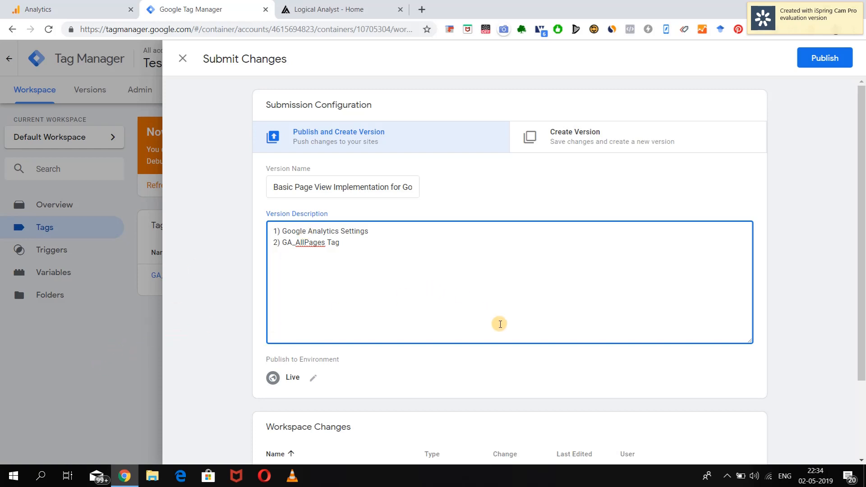
scroll(down, 3)
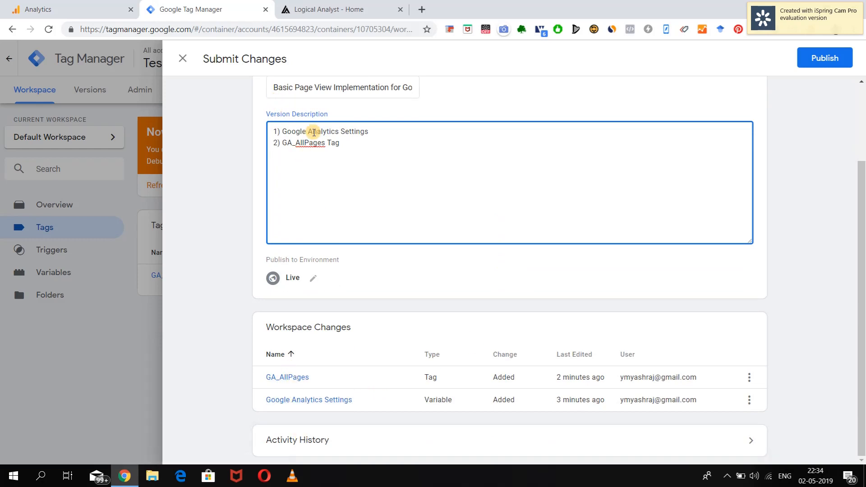
mouse_move(309, 399)
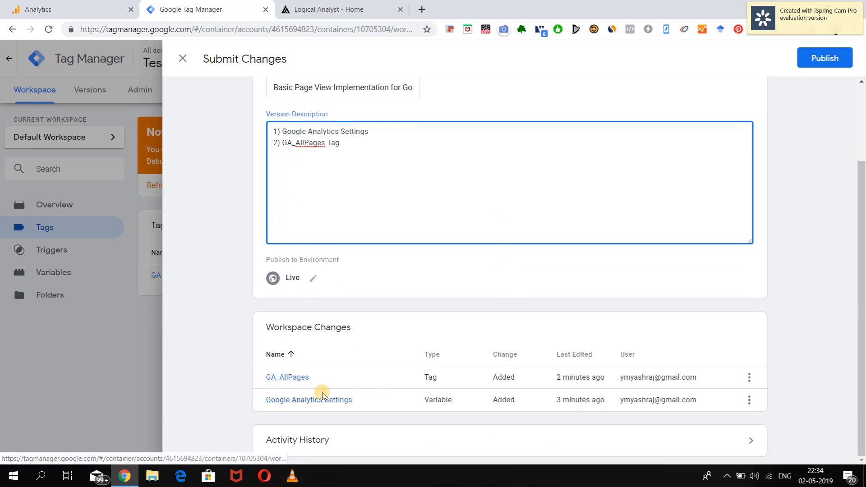
scroll(up, 3)
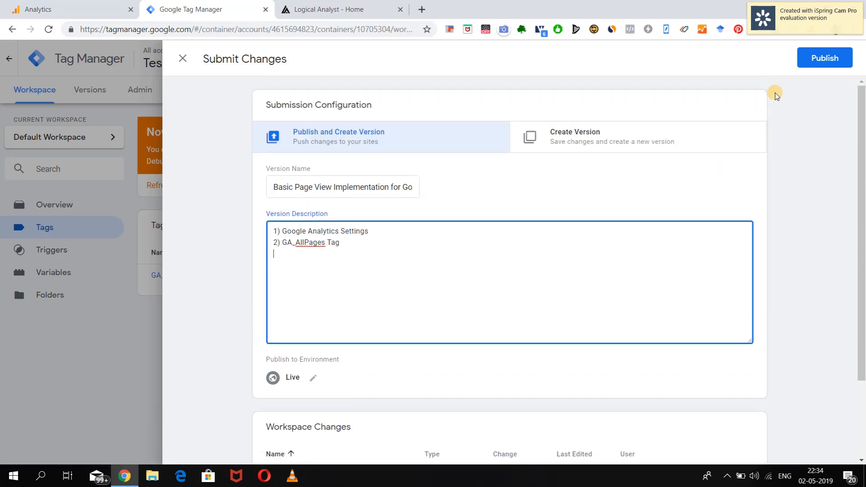
Publish Version 1, check its one-tag, one-variable summary, and return to the Workspace.
click(824, 57)
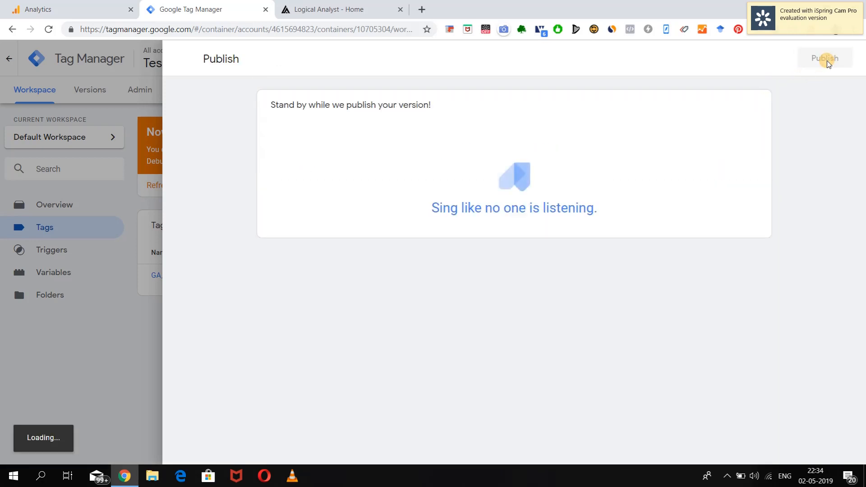
mouse_move(445, 256)
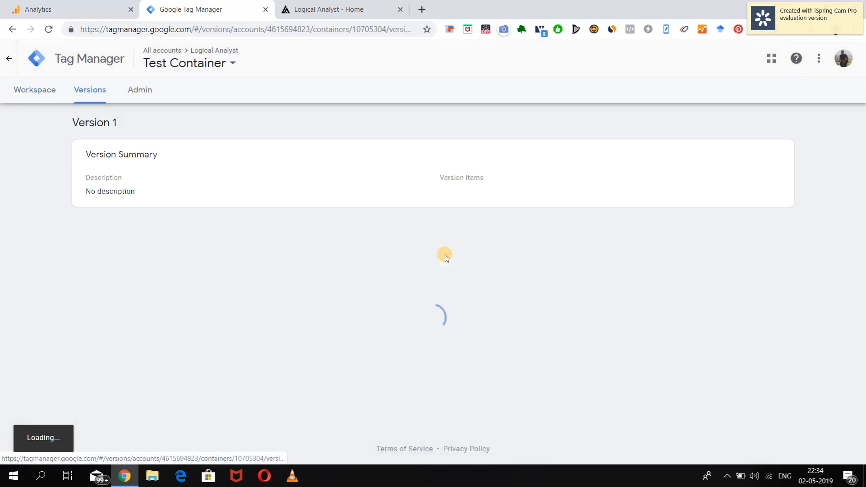
click(35, 90)
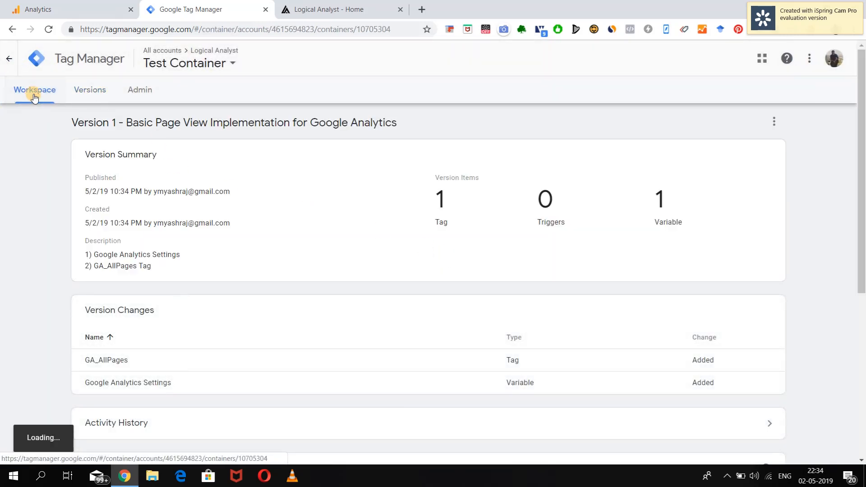
click(337, 9)
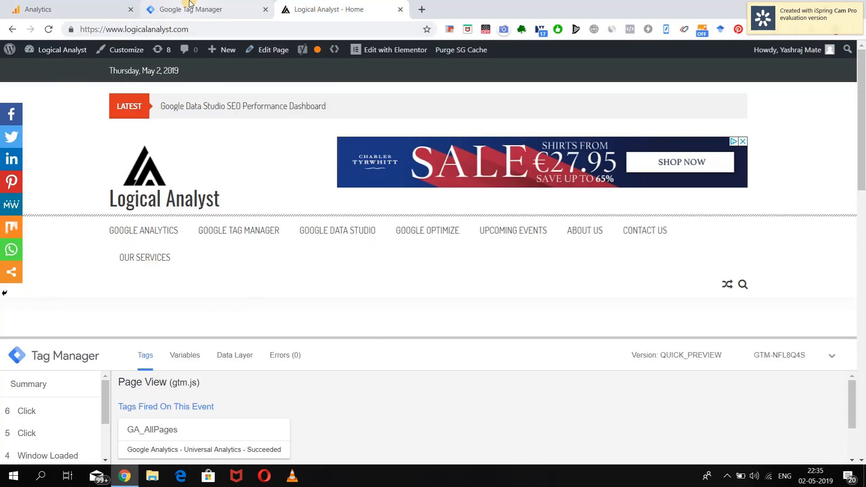
Refresh the Tag Manager preview session and reload the Logical Analyst homepage.
click(199, 9)
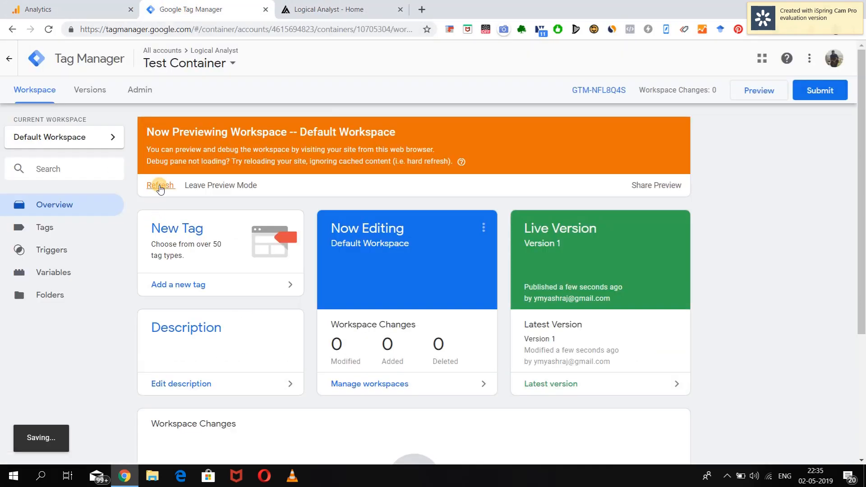
click(341, 9)
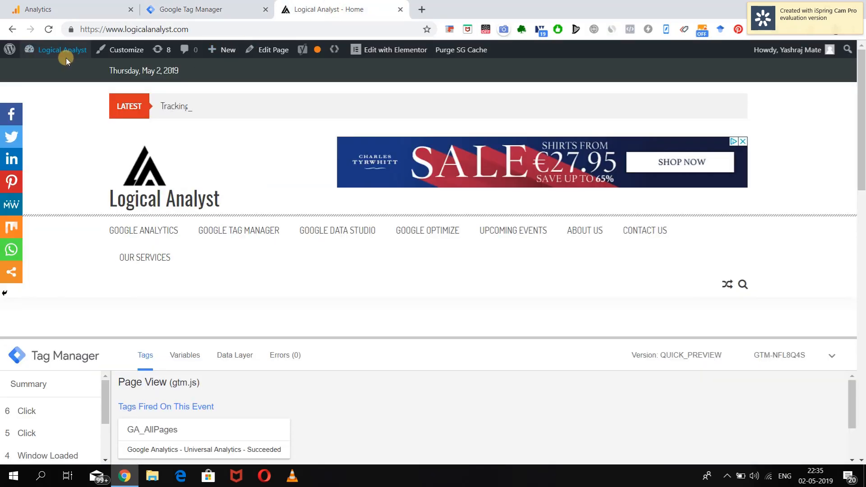
click(48, 29)
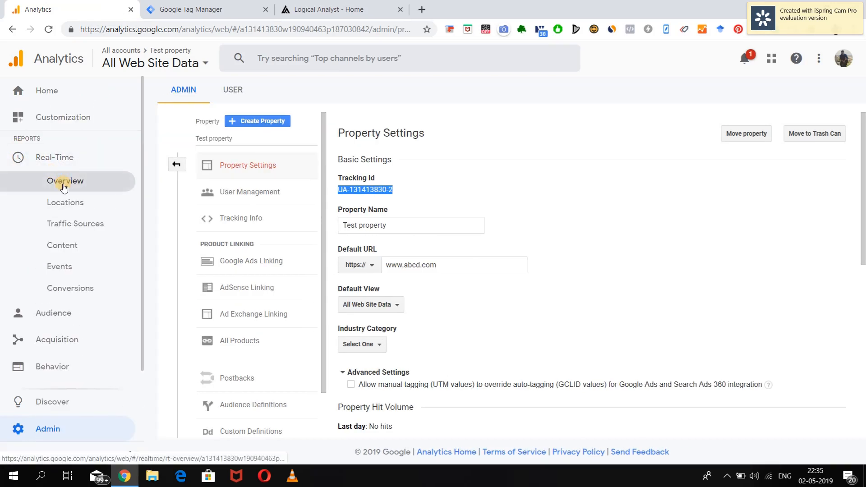
Confirm 1 active user on page / in Real-Time Overview, then return to Tag Manager.
click(65, 181)
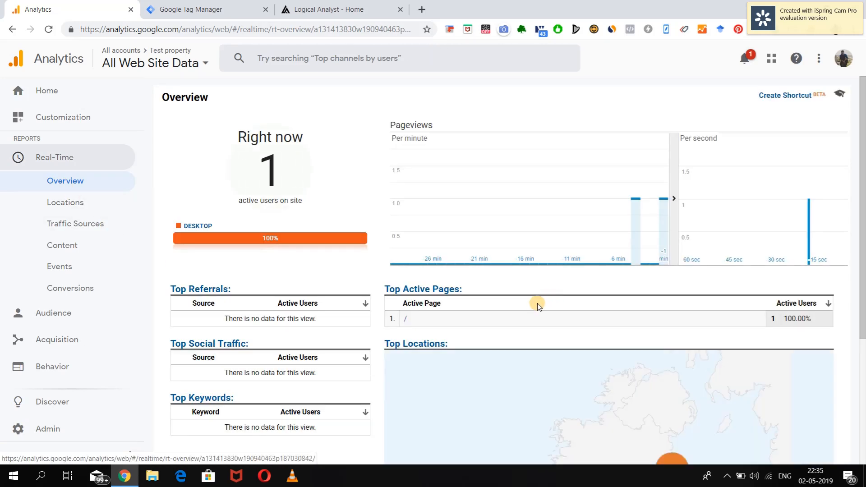
mouse_move(812, 268)
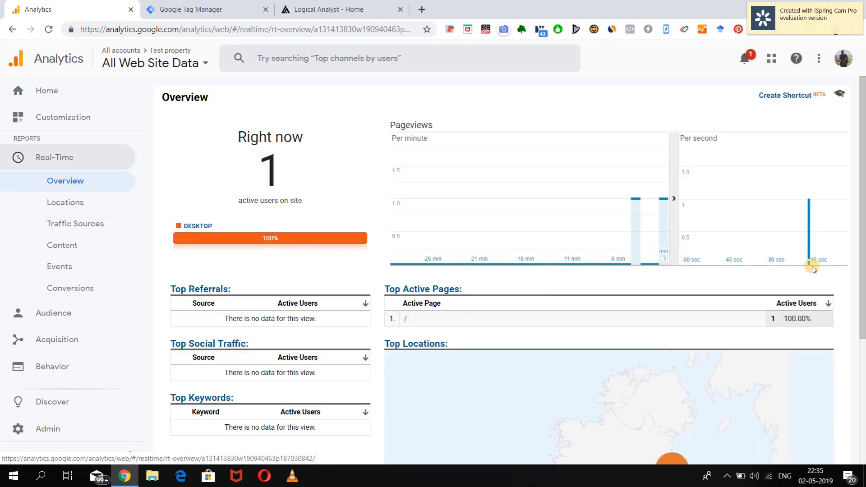
mouse_move(804, 241)
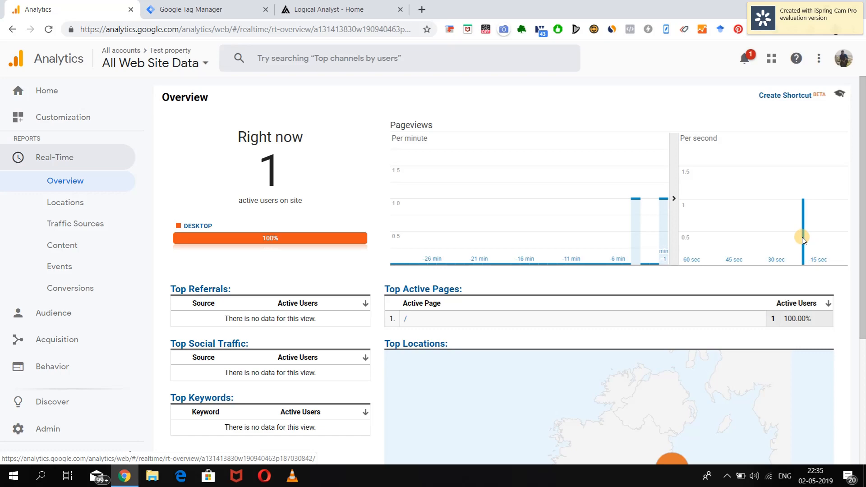
mouse_move(405, 320)
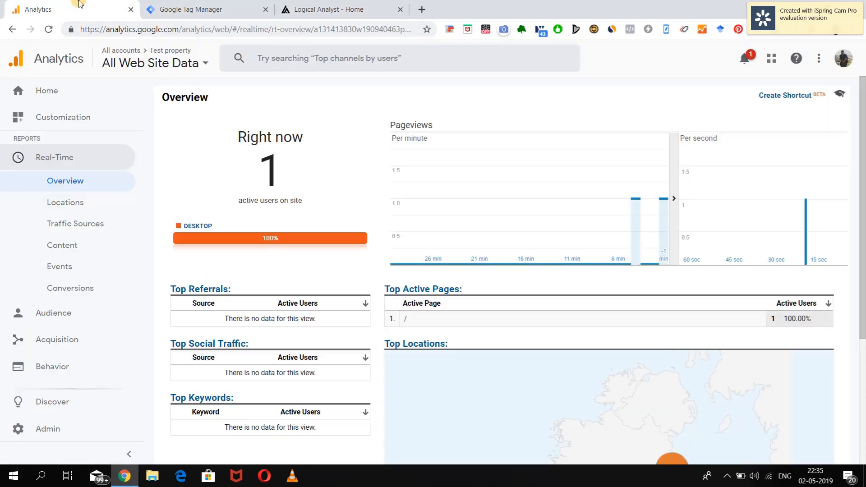
scroll(down, 3)
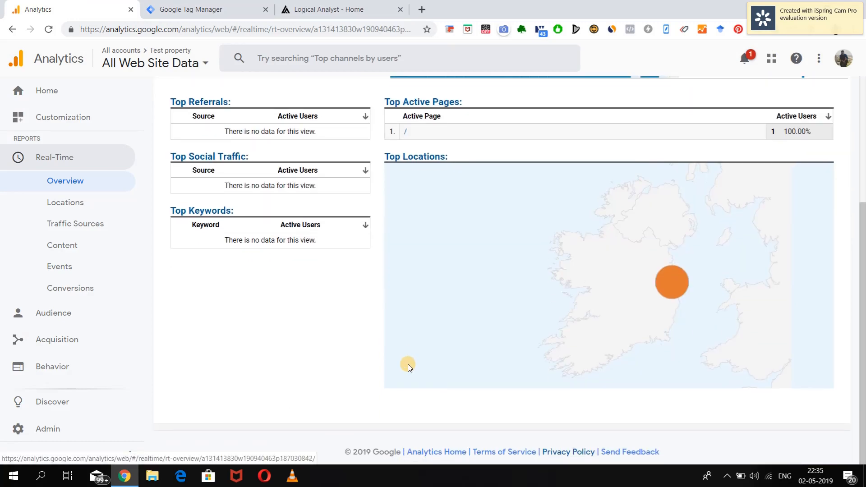
scroll(up, 3)
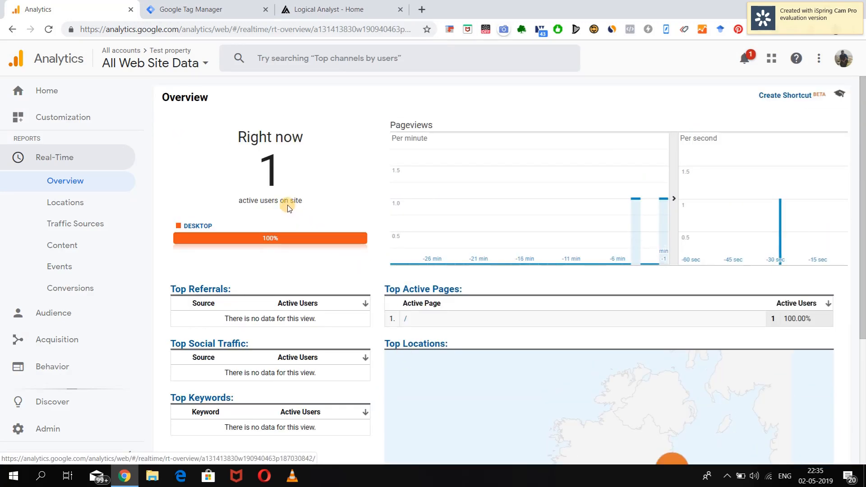
mouse_move(292, 220)
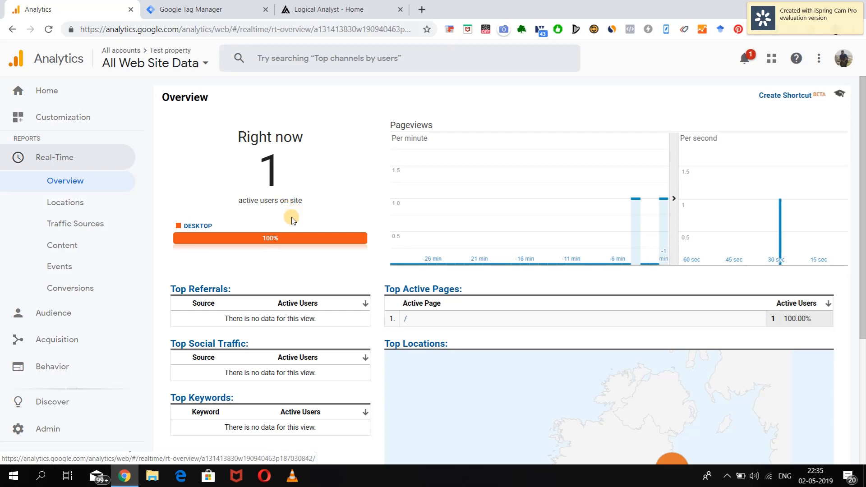
mouse_move(286, 215)
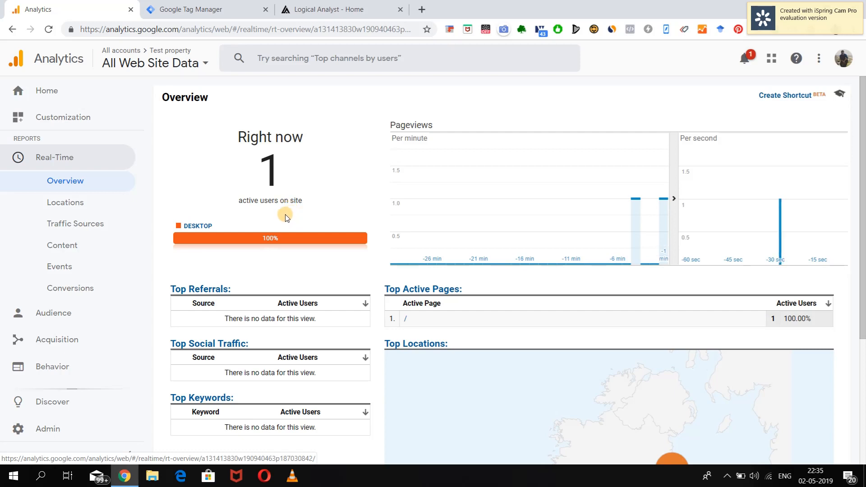
click(196, 9)
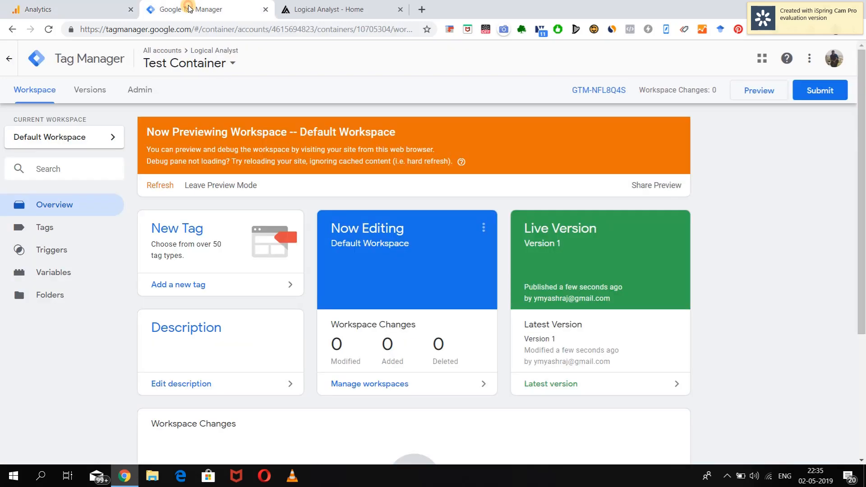